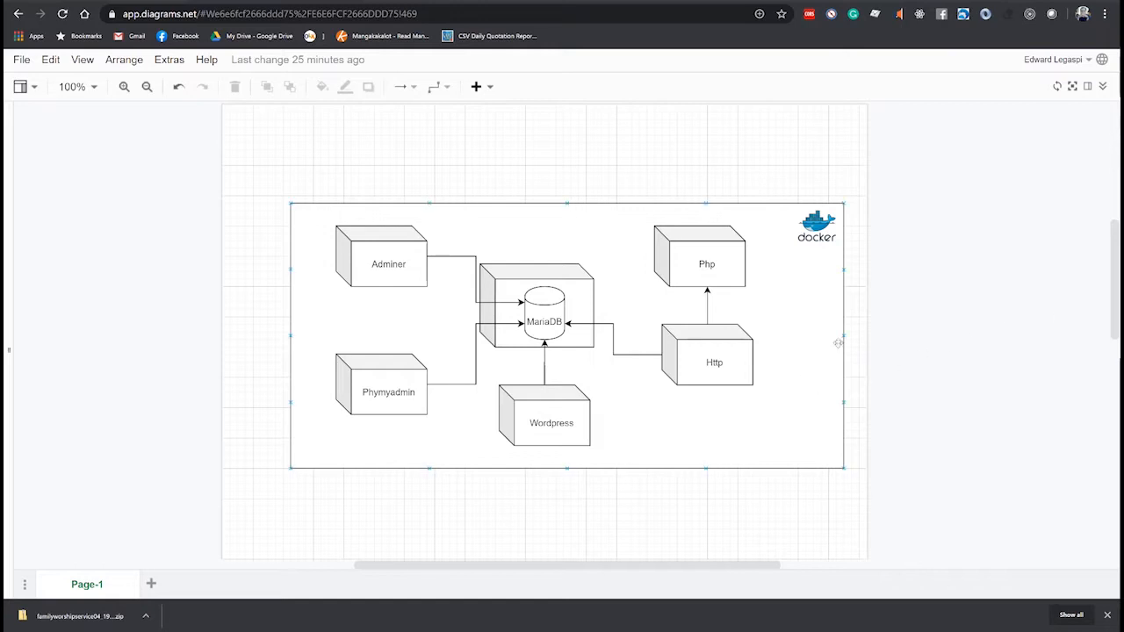
# Select the MariaDB, Adminer and phpMyAdmin container blocks in the diagram.
pyautogui.click(537, 307)
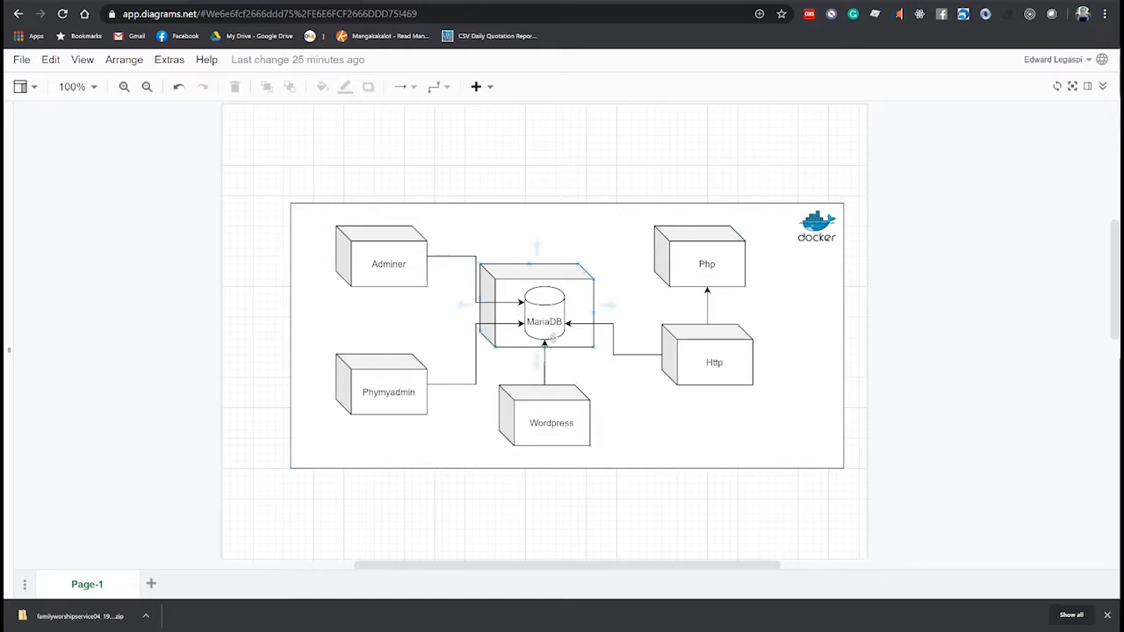
pyautogui.click(544, 316)
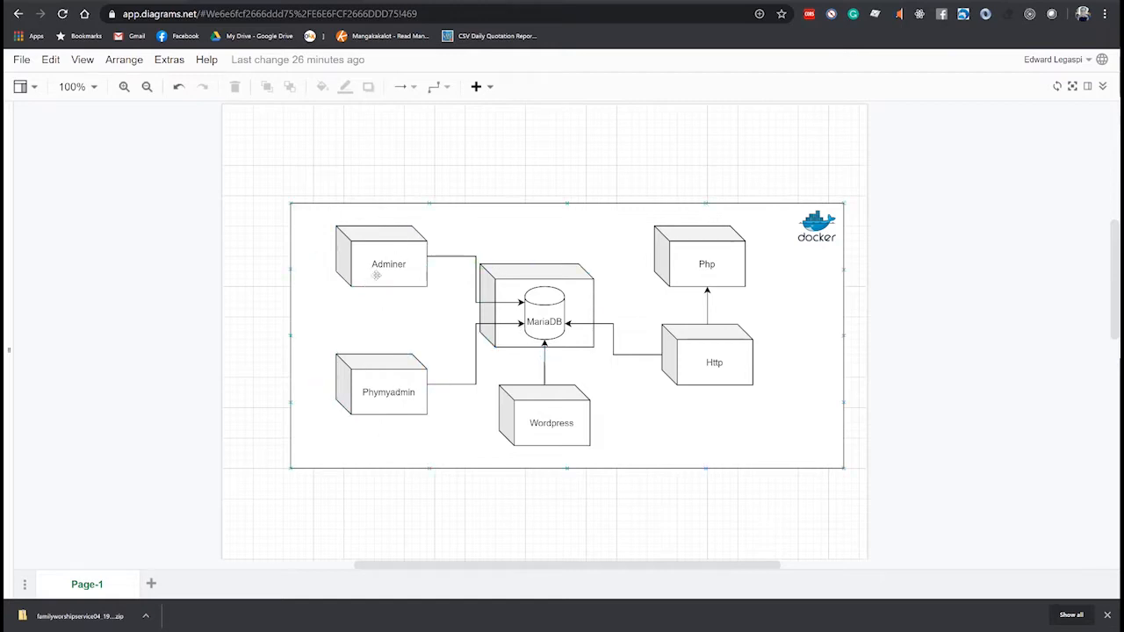
pyautogui.click(388, 255)
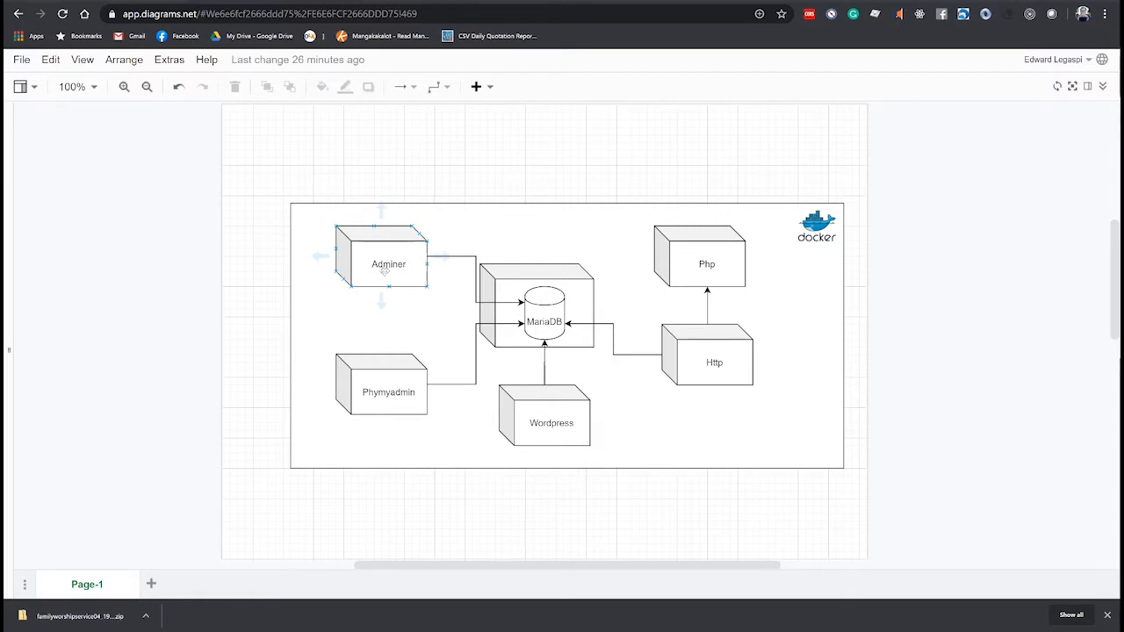
pyautogui.click(389, 392)
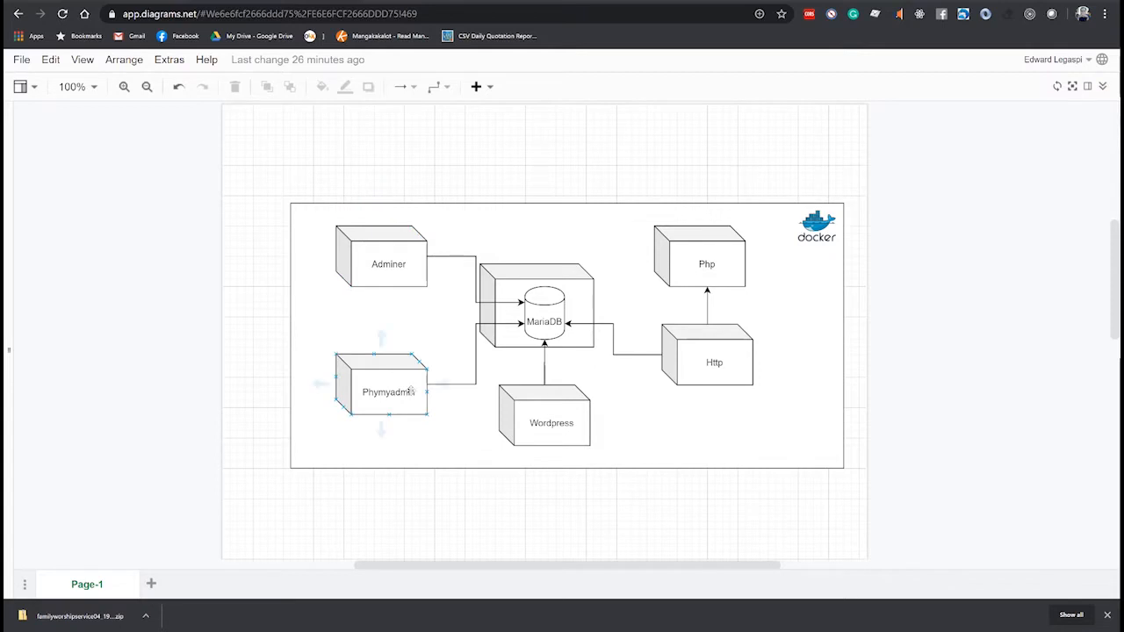
pyautogui.click(909, 392)
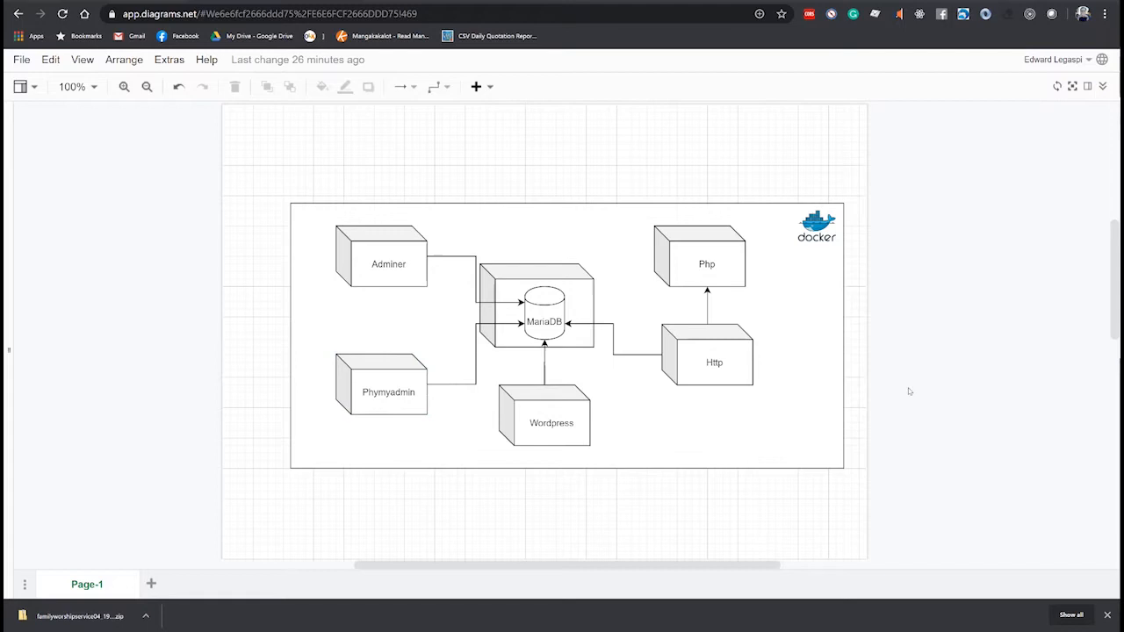
# Select the PHP and HTTP container blocks, then return to the terminal in ~/project/docker/exer.
pyautogui.click(707, 256)
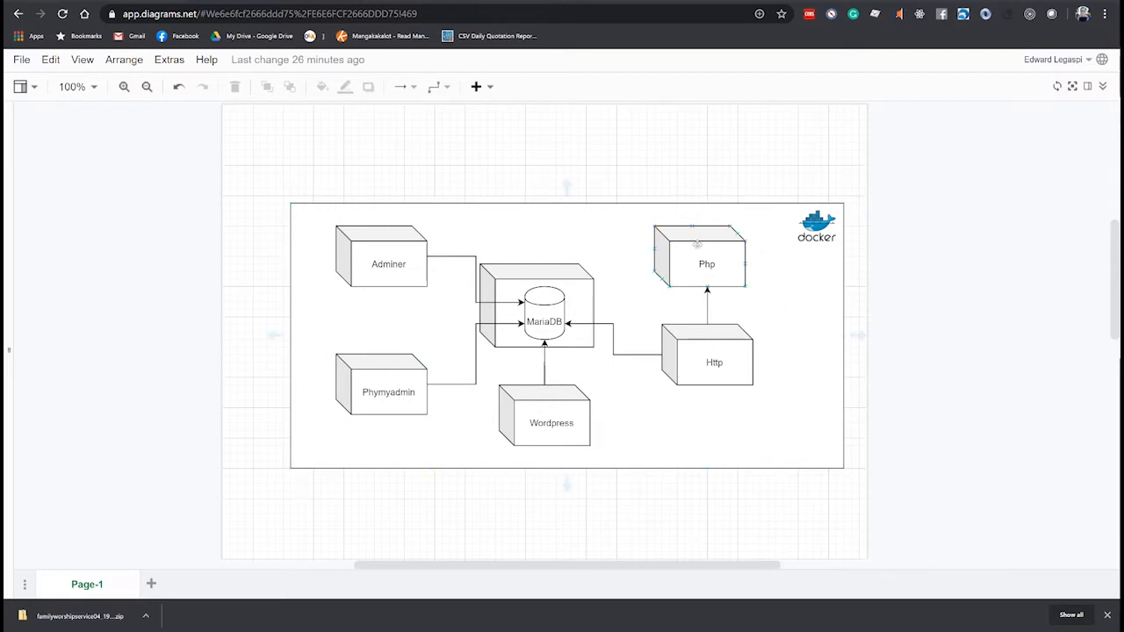
pyautogui.click(714, 362)
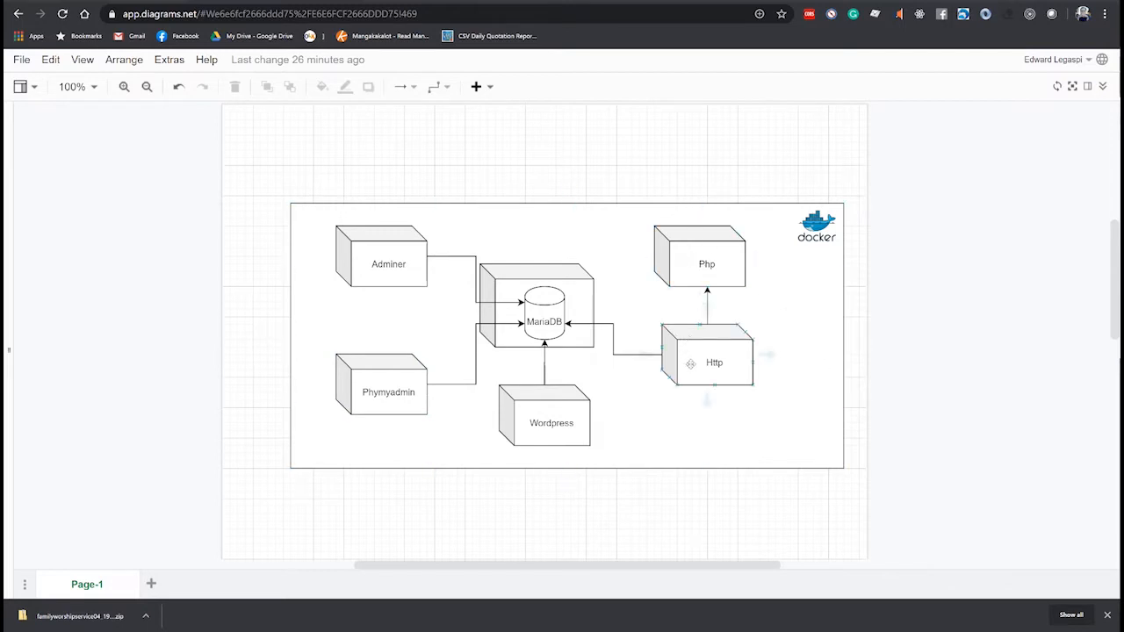
pyautogui.click(714, 362)
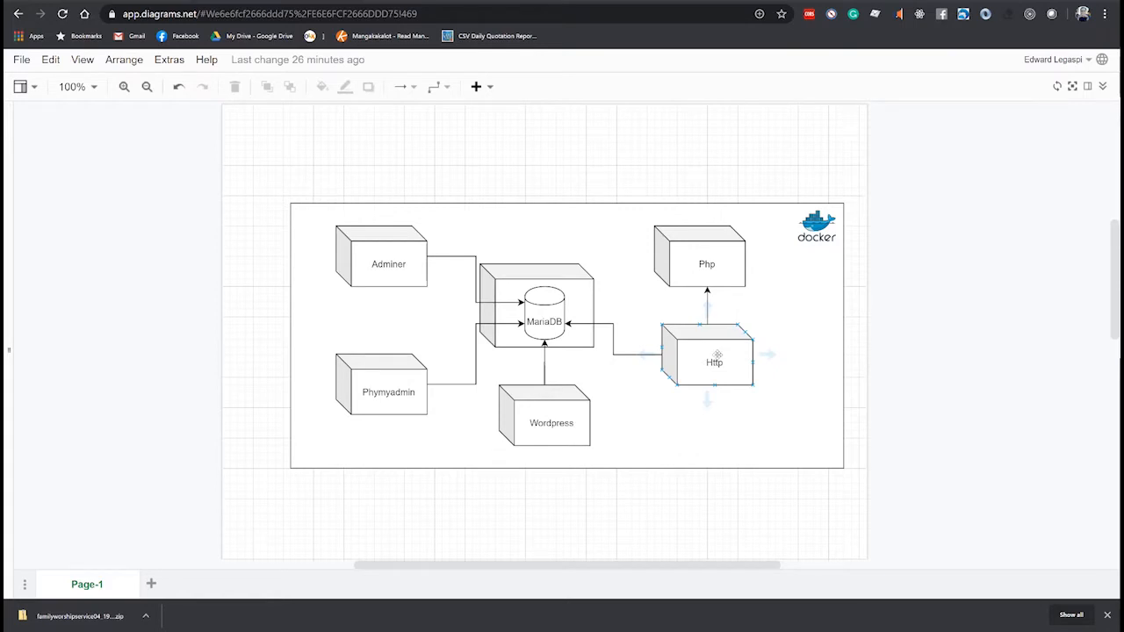
pyautogui.click(551, 422)
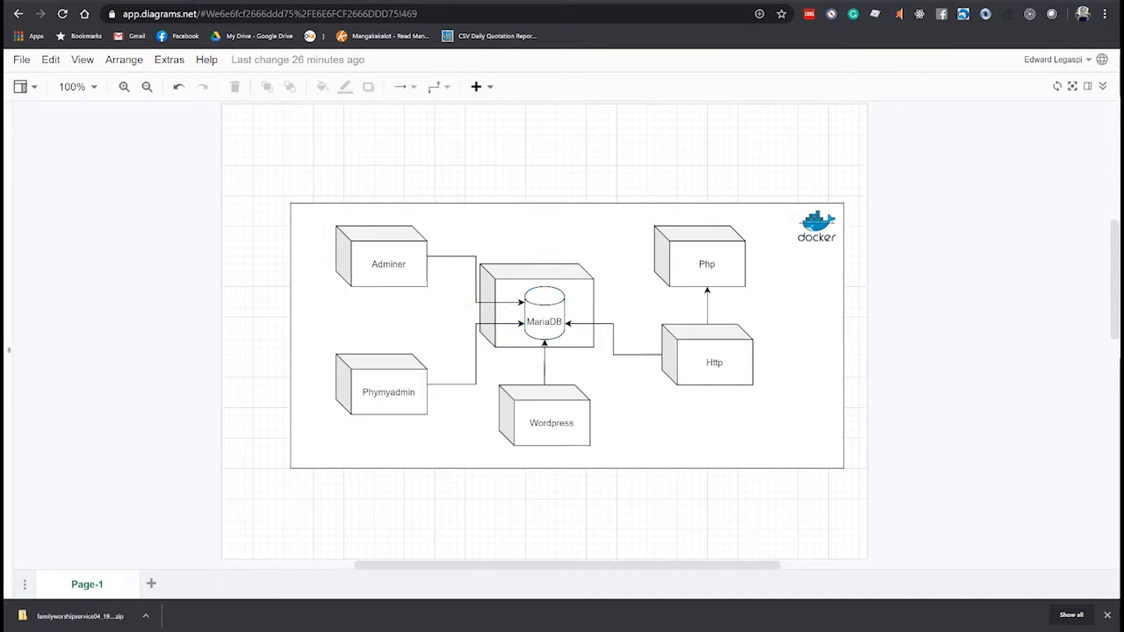
pyautogui.click(129, 256)
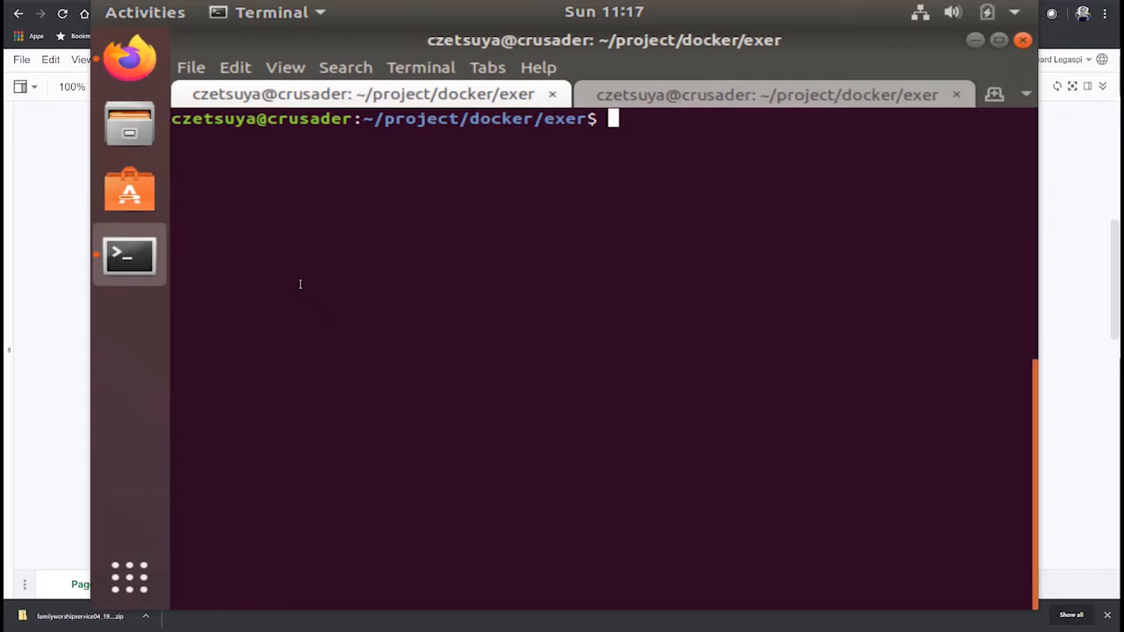
pyautogui.moveTo(317, 229)
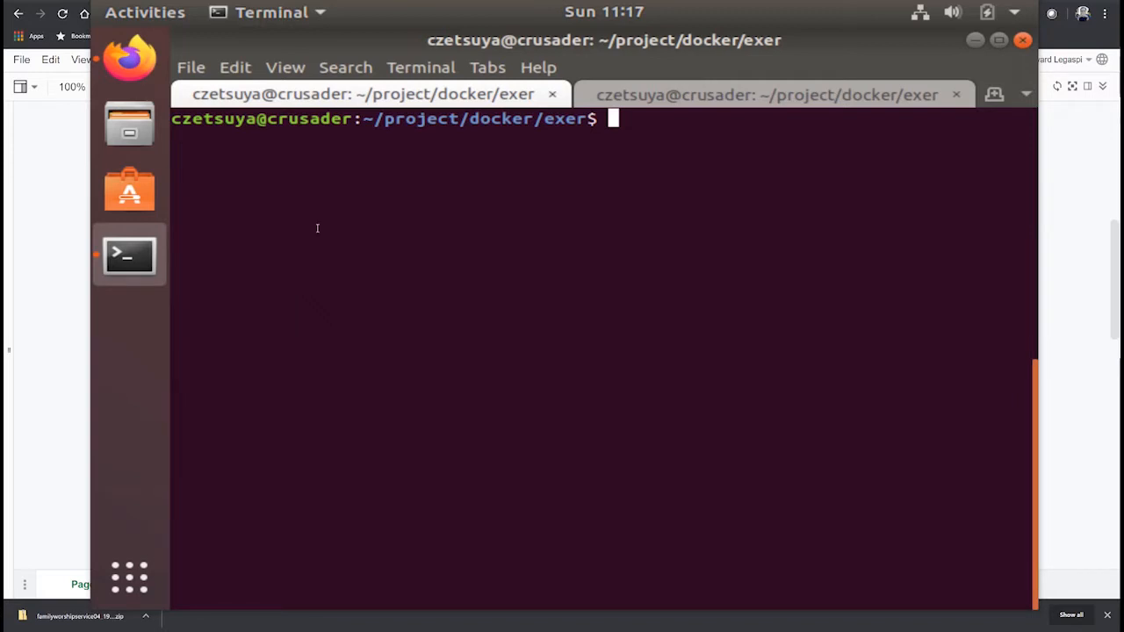
pyautogui.moveTo(457, 244)
pyautogui.write('vi')
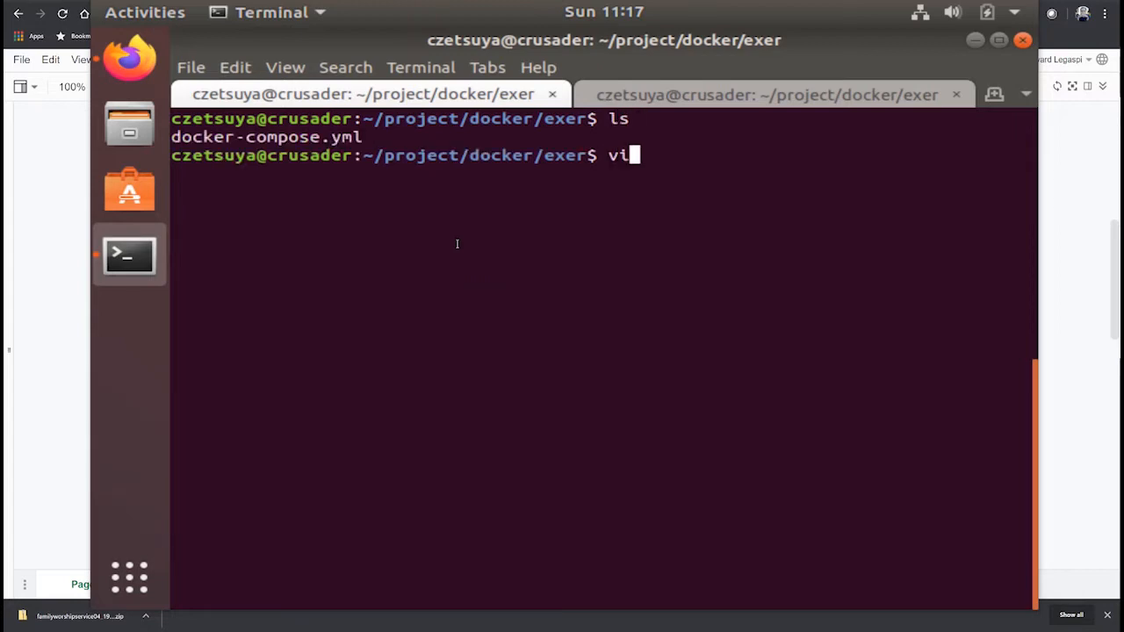
pyautogui.write('do')
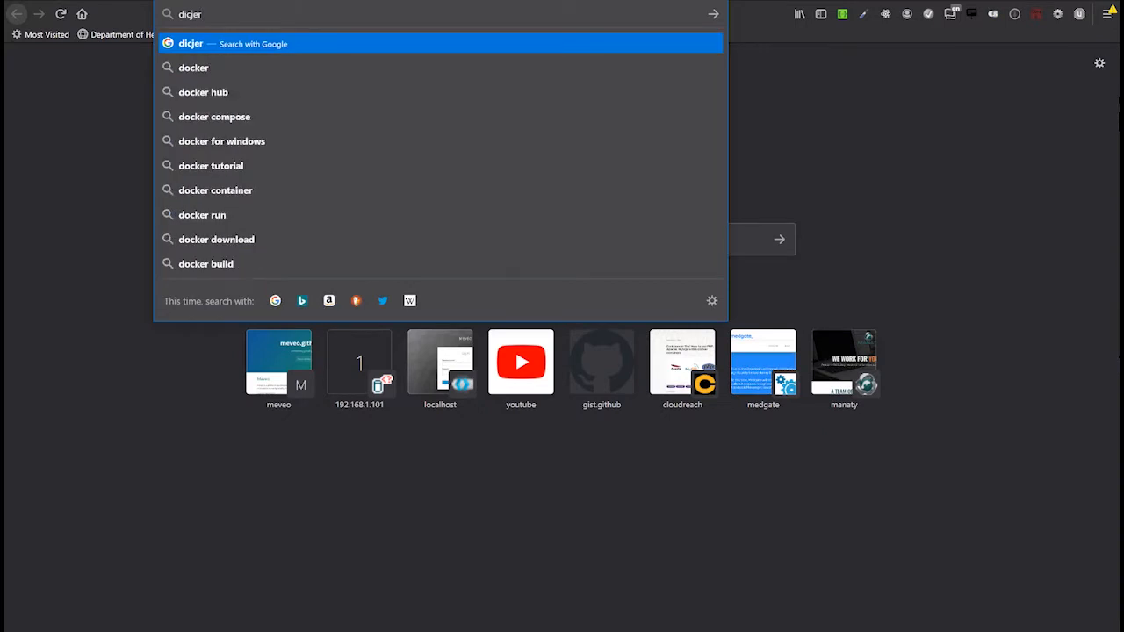
# Search 'docker compose' and scroll the Docker Compose overview to its sample docker-compose.yml.
pyautogui.write('docker c')
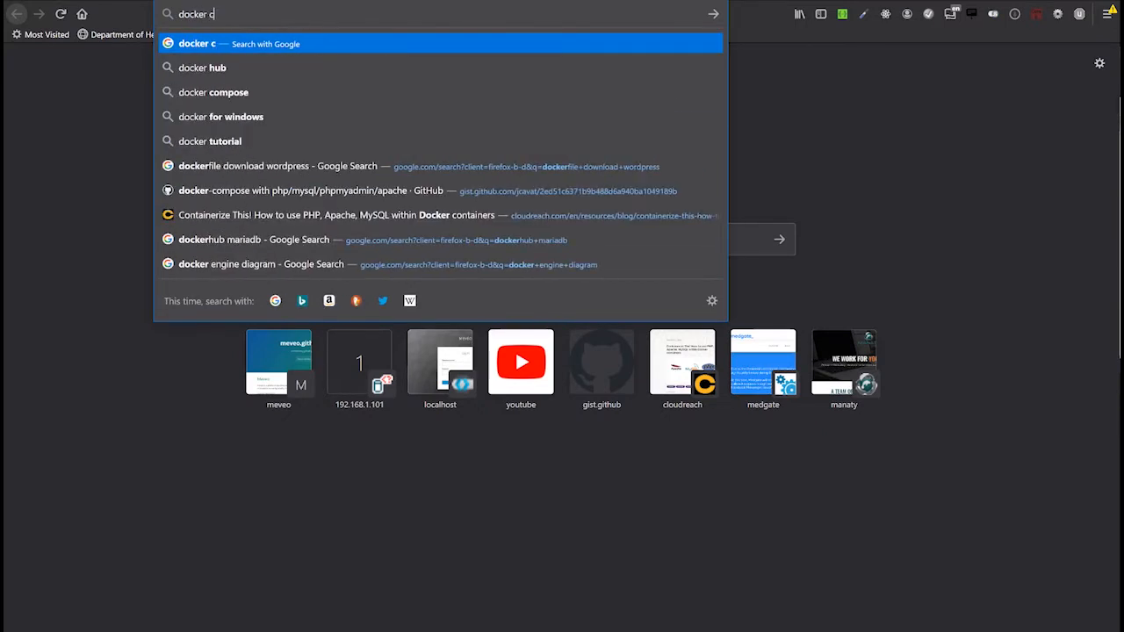
pyautogui.click(216, 92)
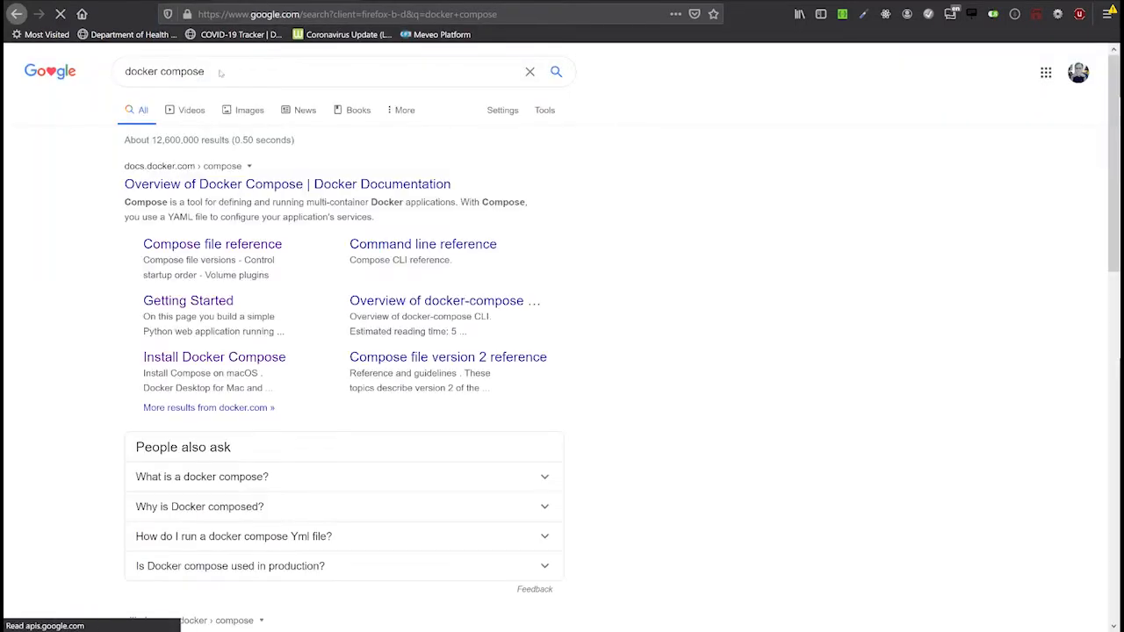
pyautogui.click(287, 184)
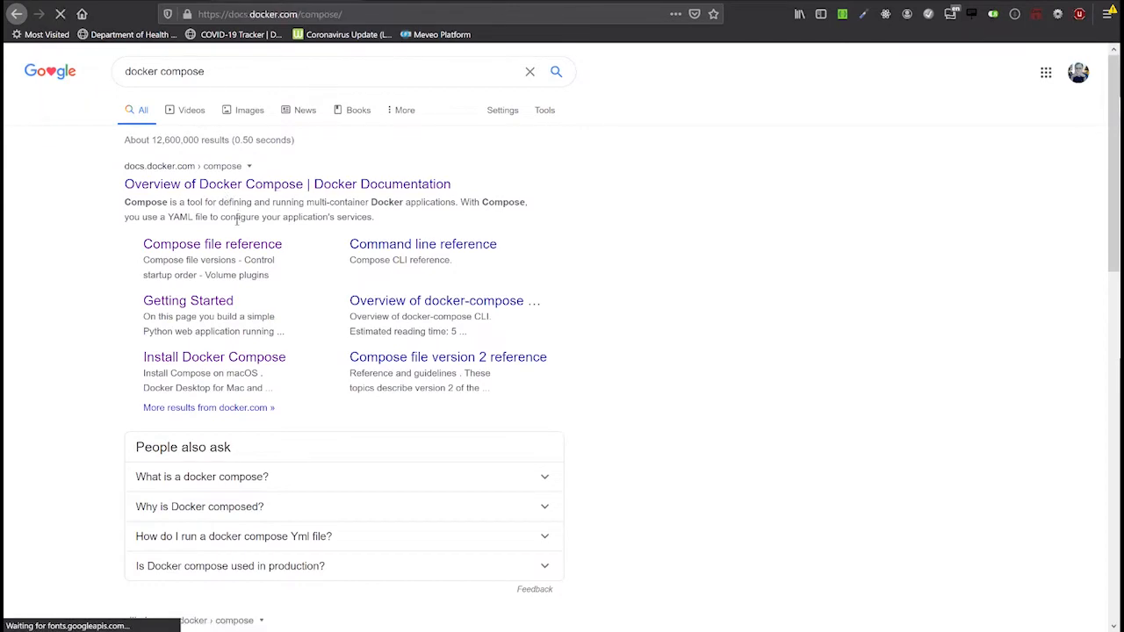
pyautogui.click(288, 184)
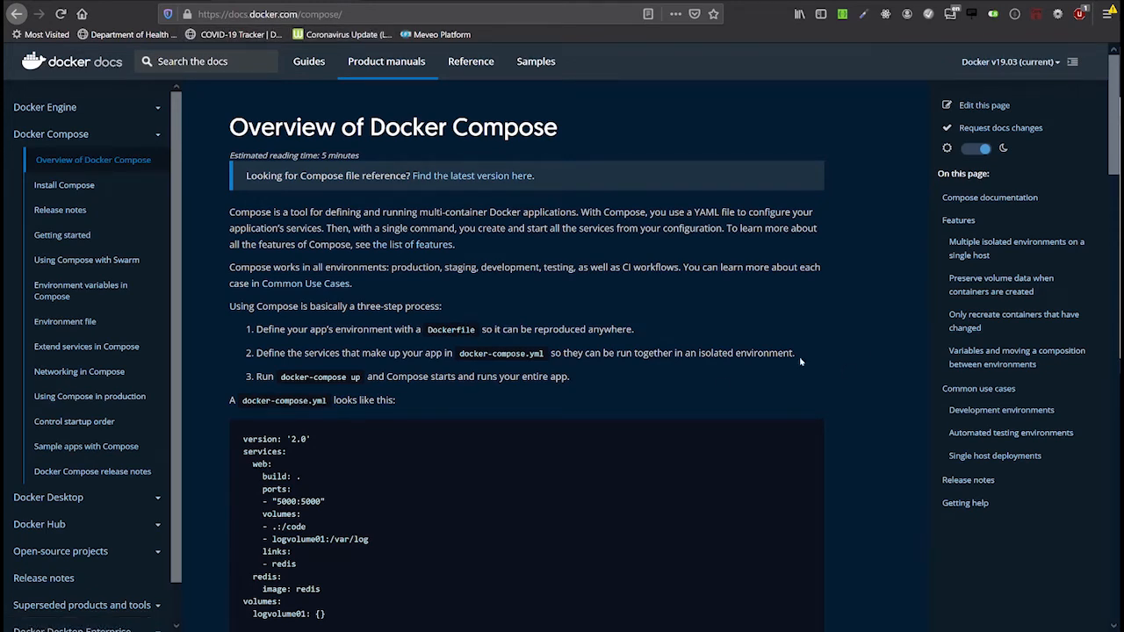
pyautogui.moveTo(275, 422)
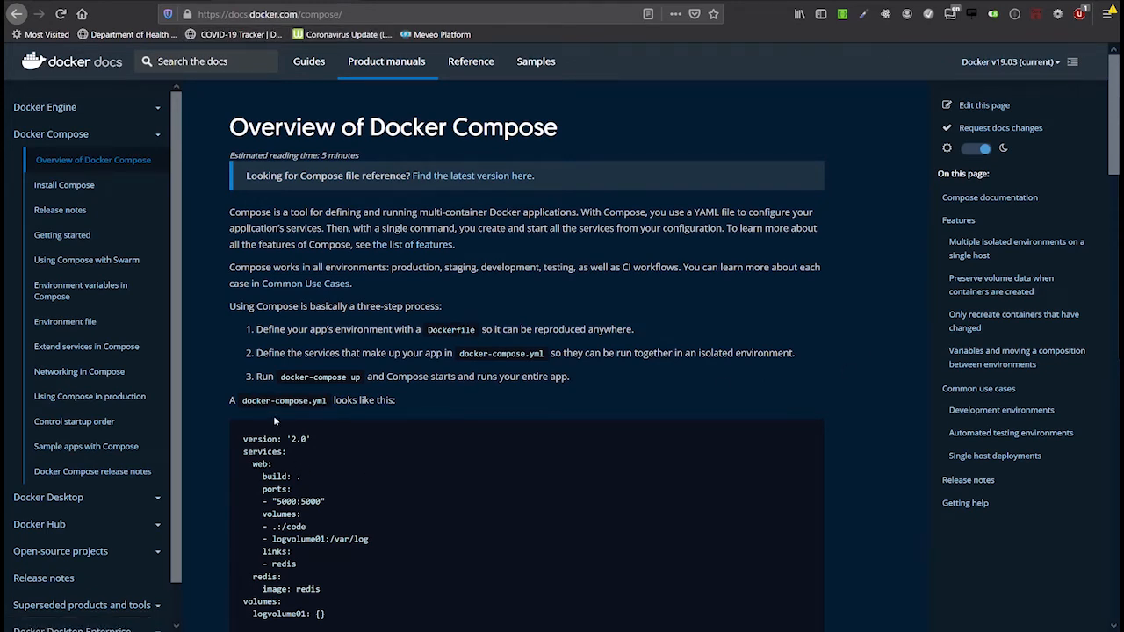
pyautogui.moveTo(319, 415)
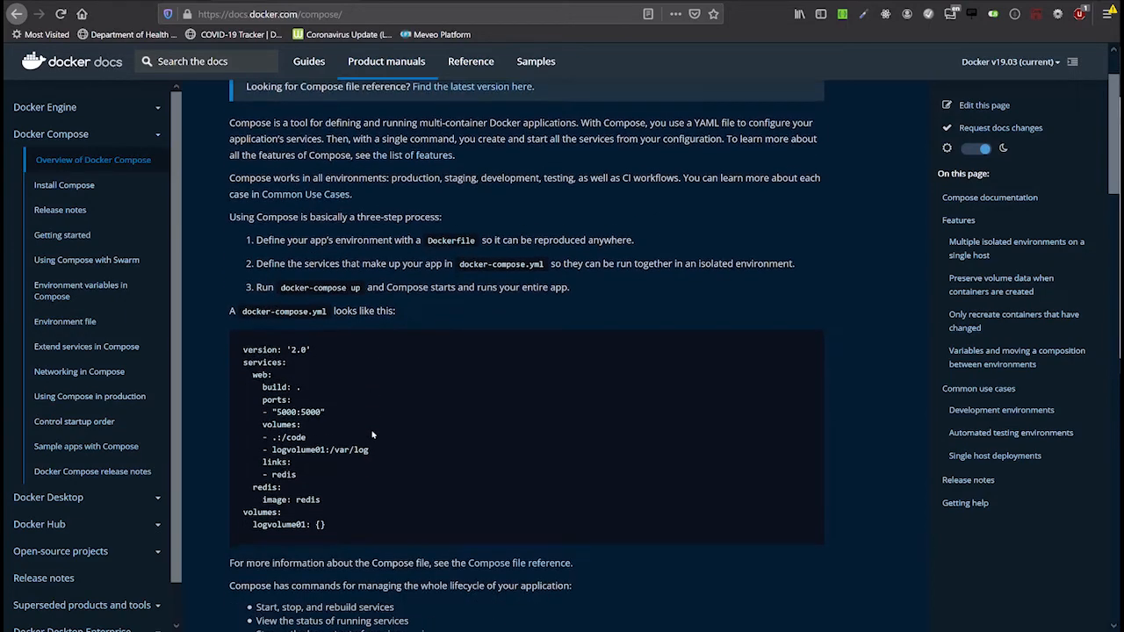
pyautogui.scroll(-3)
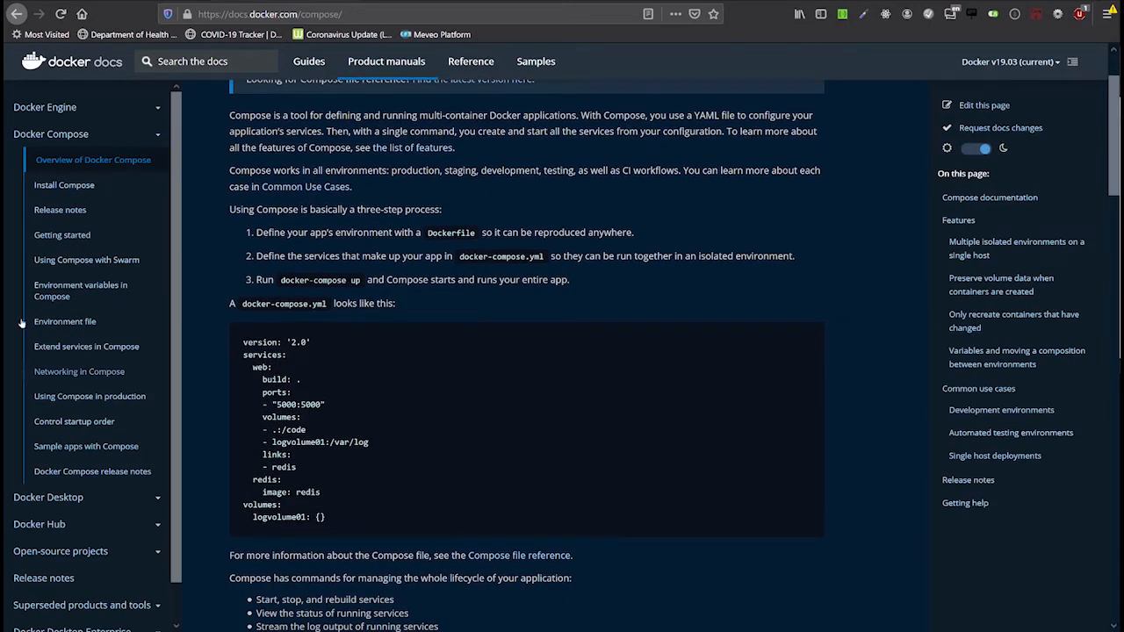
pyautogui.click(130, 255)
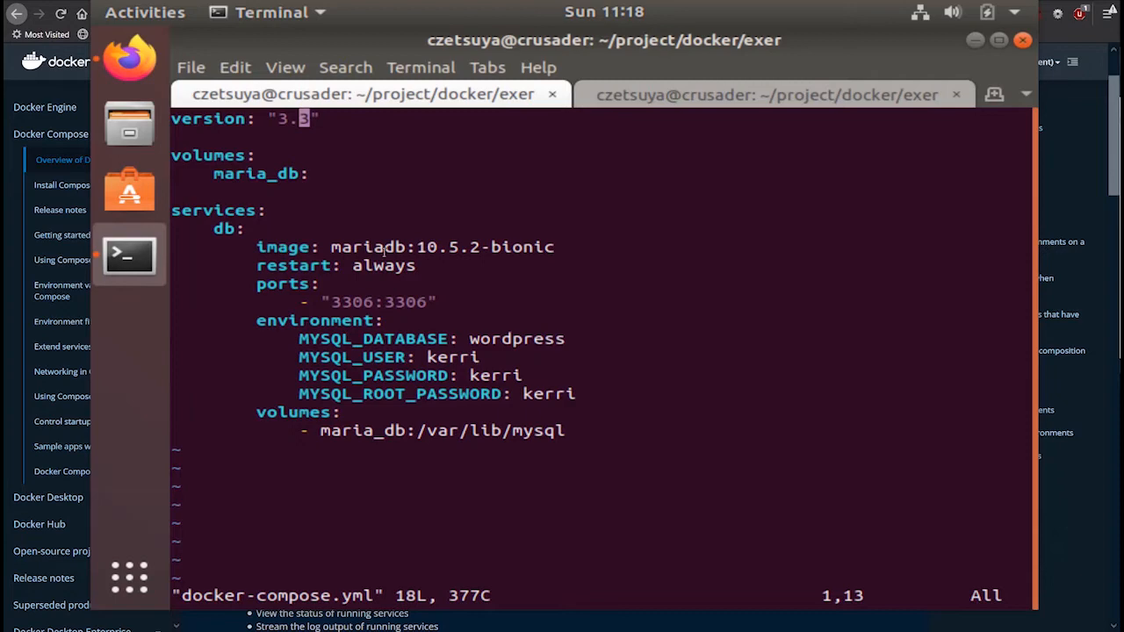
pyautogui.moveTo(129, 189)
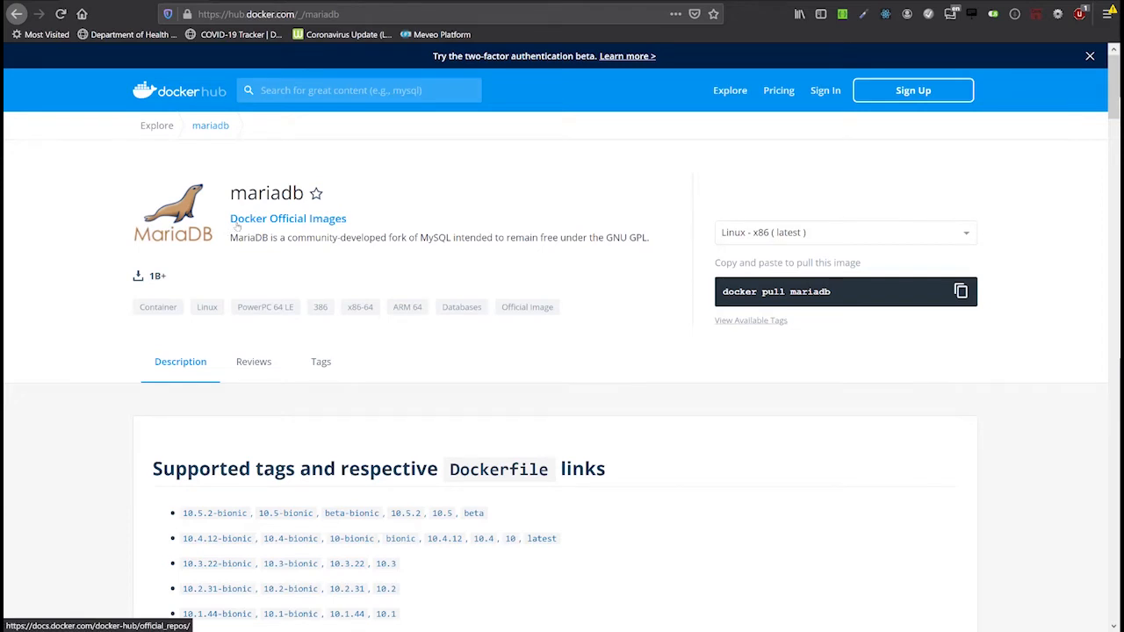
# Scroll the mariadb Docker Hub page down to 'Supported tags and respective Dockerfile links'.
pyautogui.scroll(-3)
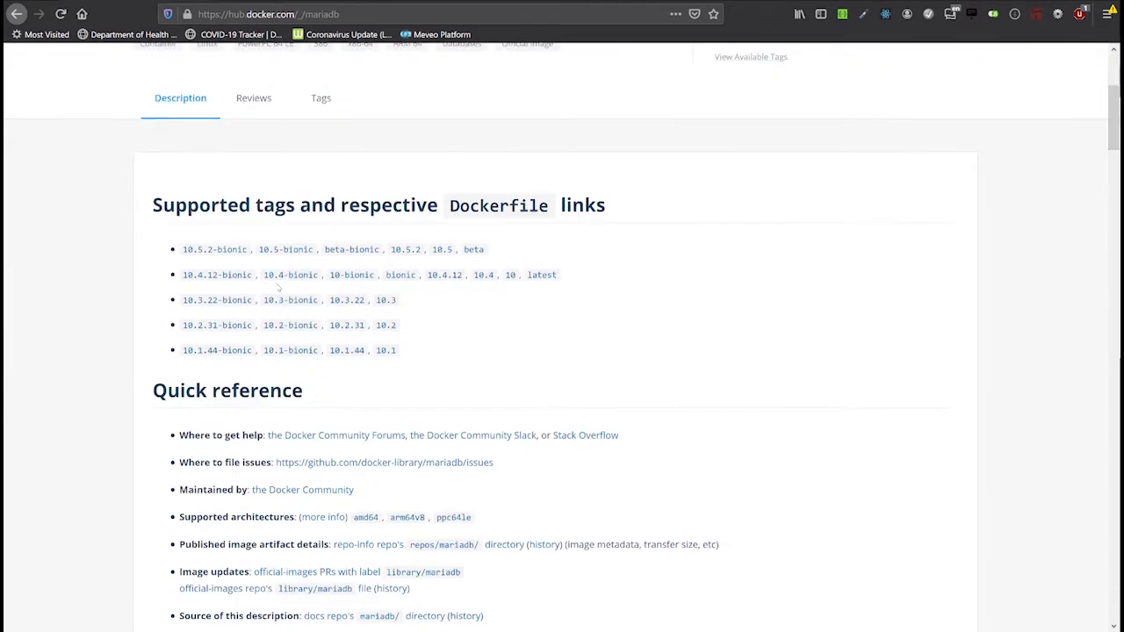
pyautogui.scroll(-3)
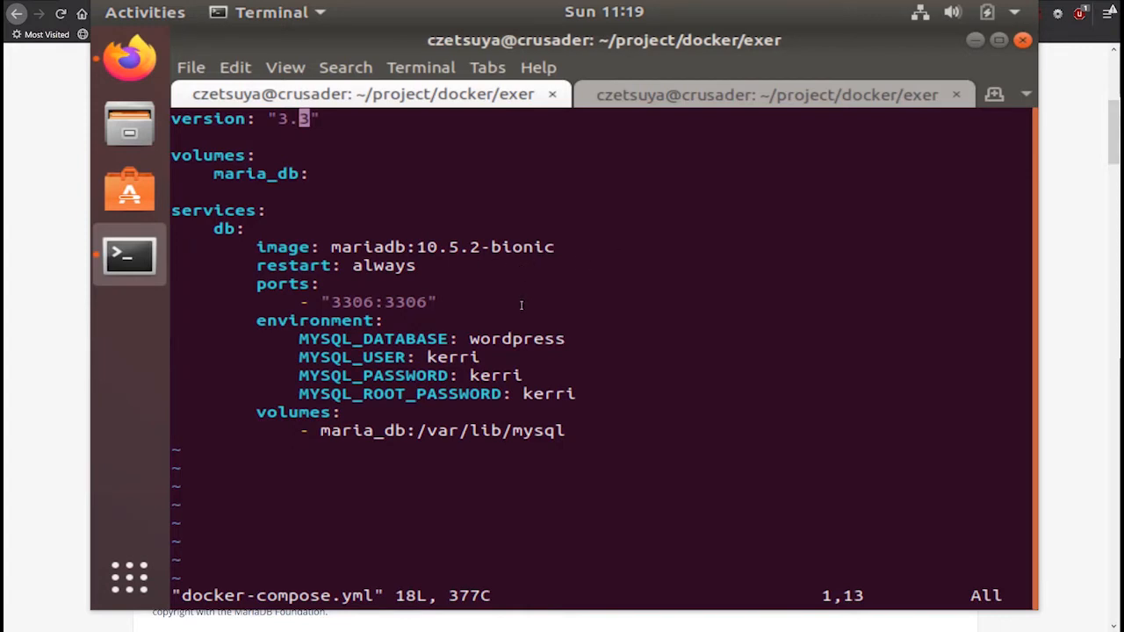
pyautogui.moveTo(302, 283)
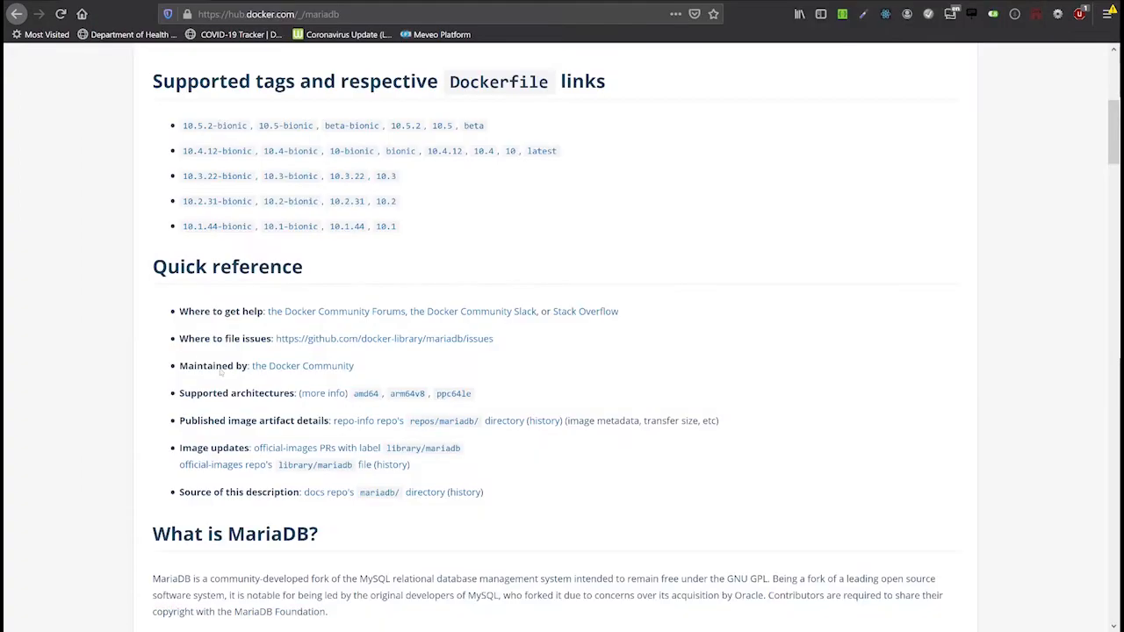
# Scroll past 'How to use this image' to the custom configuration and Environment Variables sections.
pyautogui.scroll(-3)
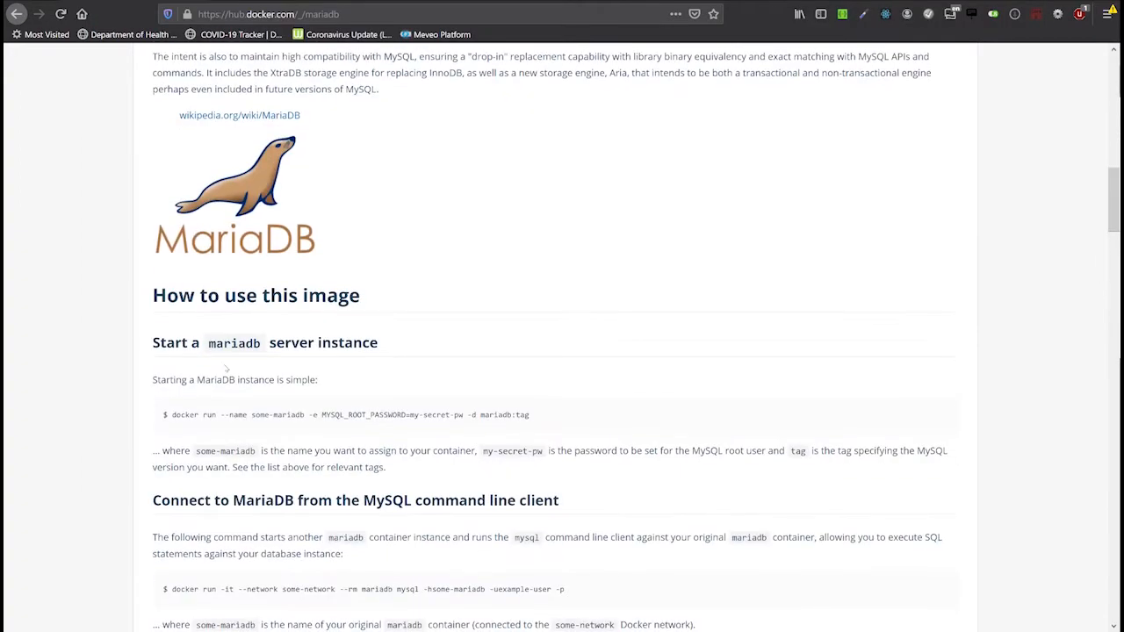
pyautogui.scroll(-3)
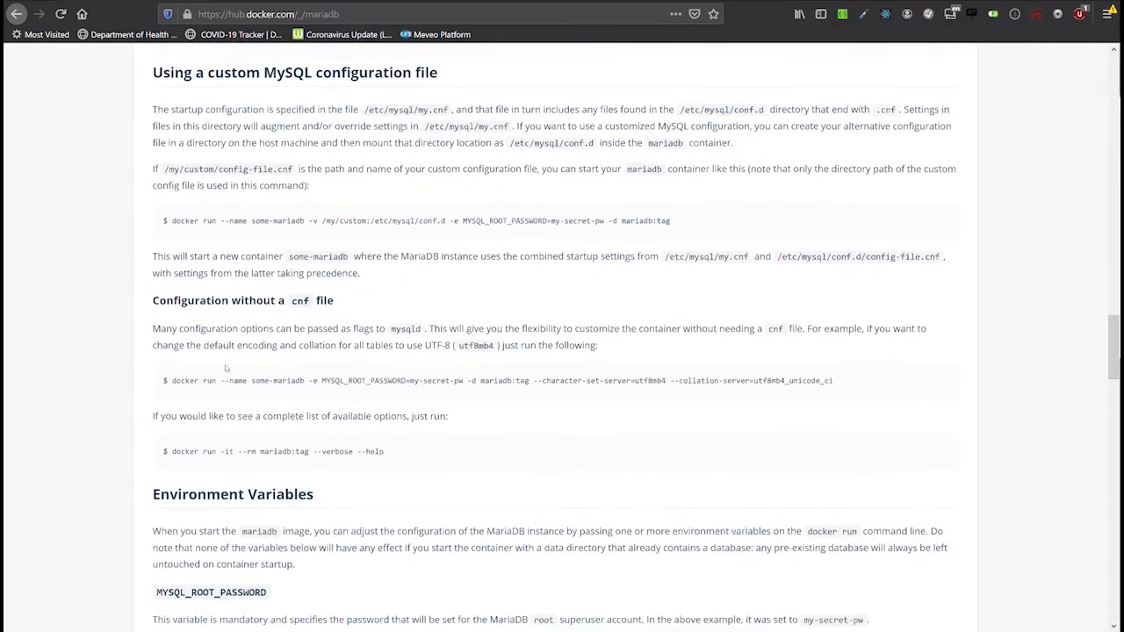
pyautogui.scroll(-3)
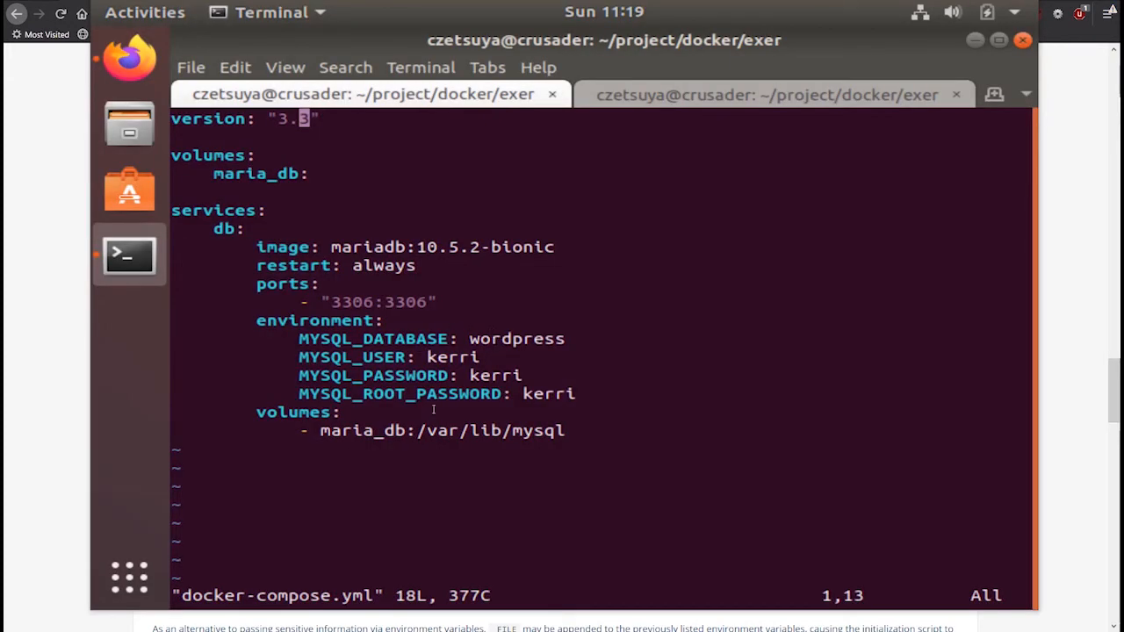
pyautogui.moveTo(400, 373)
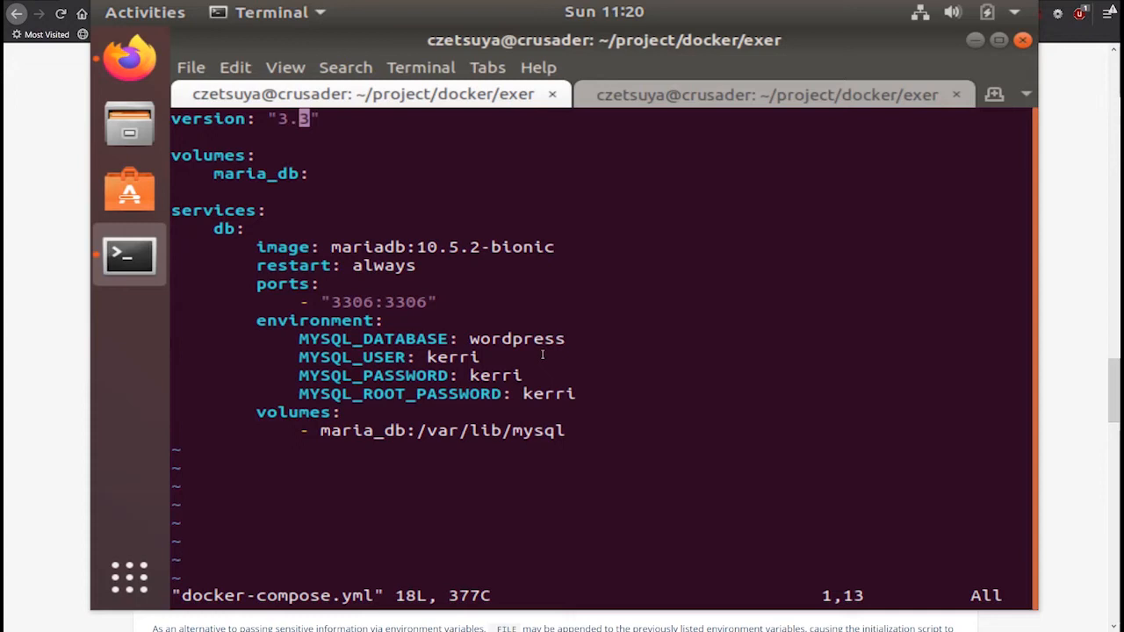
pyautogui.moveTo(680, 128)
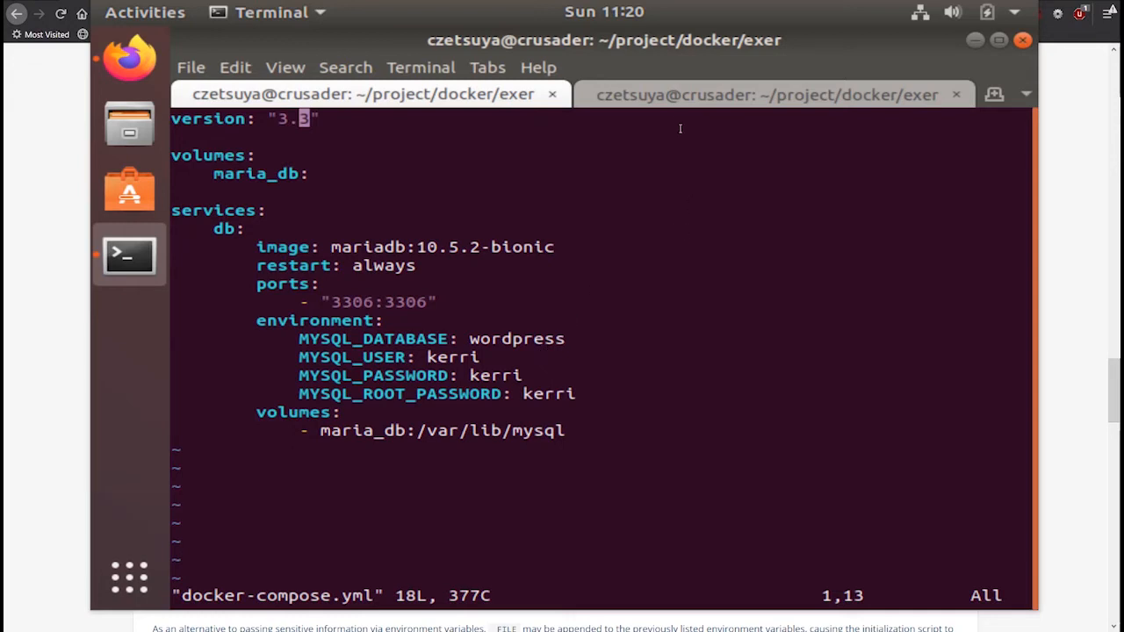
pyautogui.moveTo(429, 283)
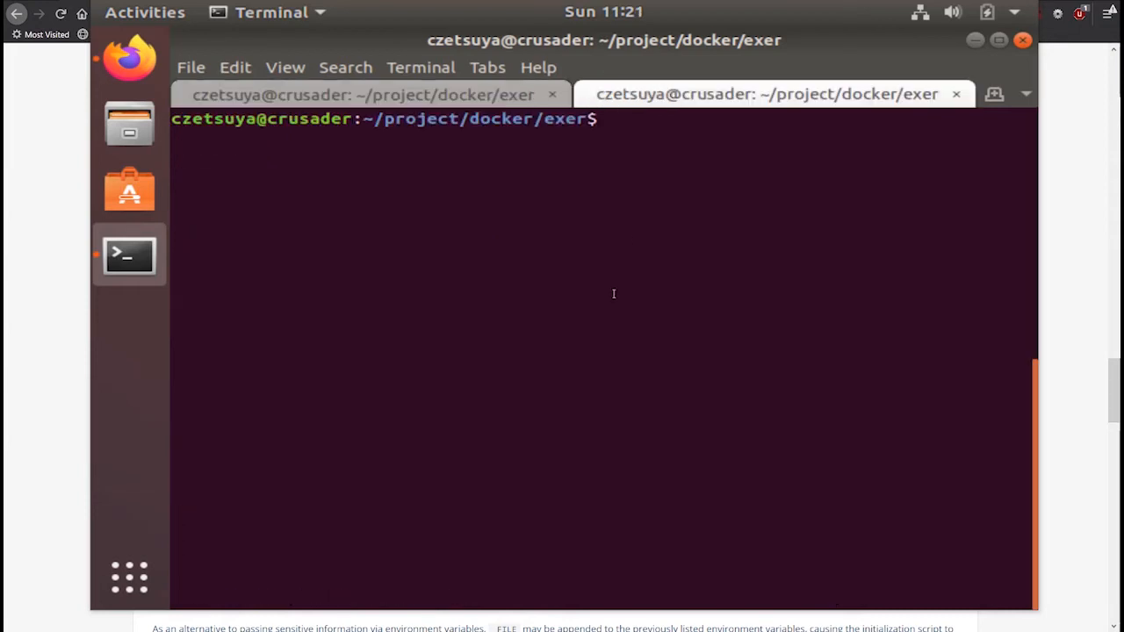
# Run docker-compose up --help and scroll through its options.
pyautogui.write('do')
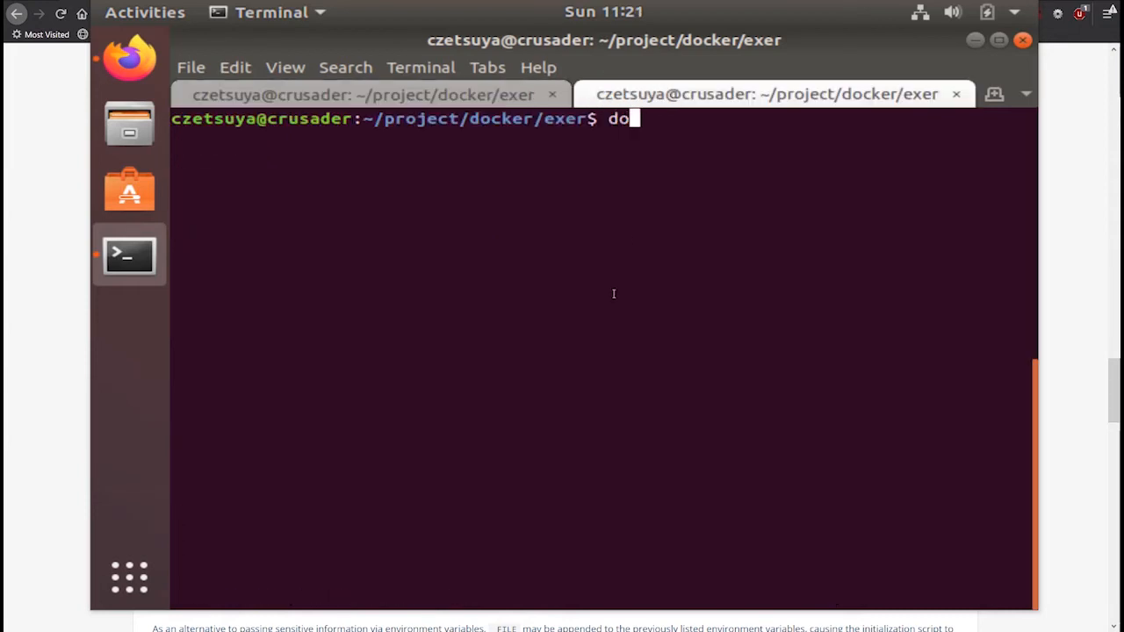
pyautogui.write('cker-compose')
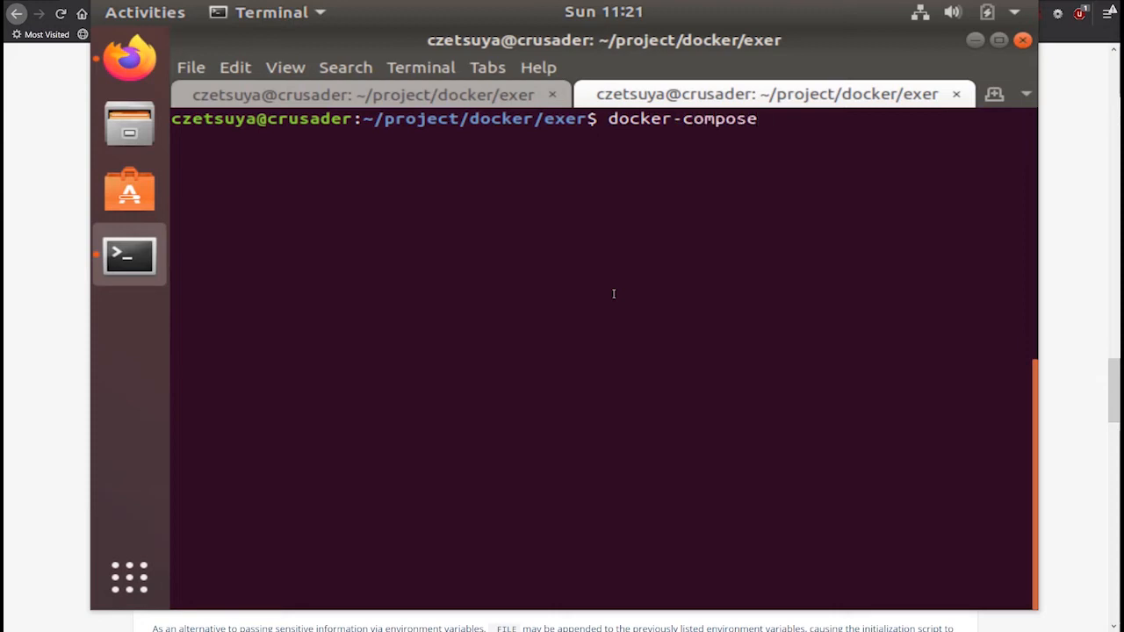
pyautogui.write('up -')
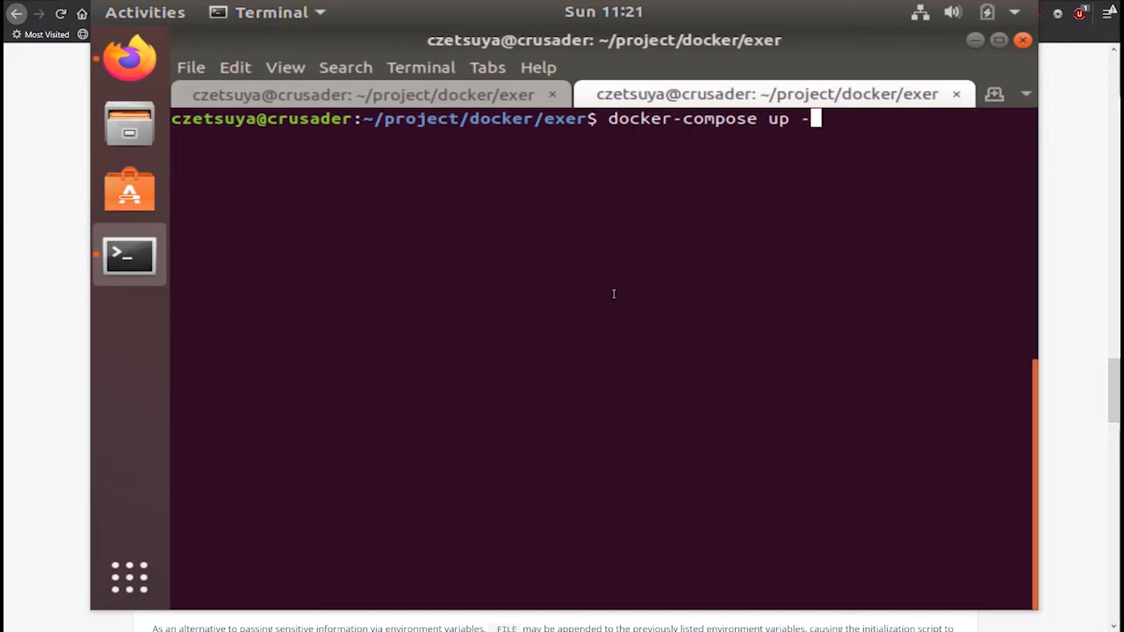
pyautogui.write('-help')
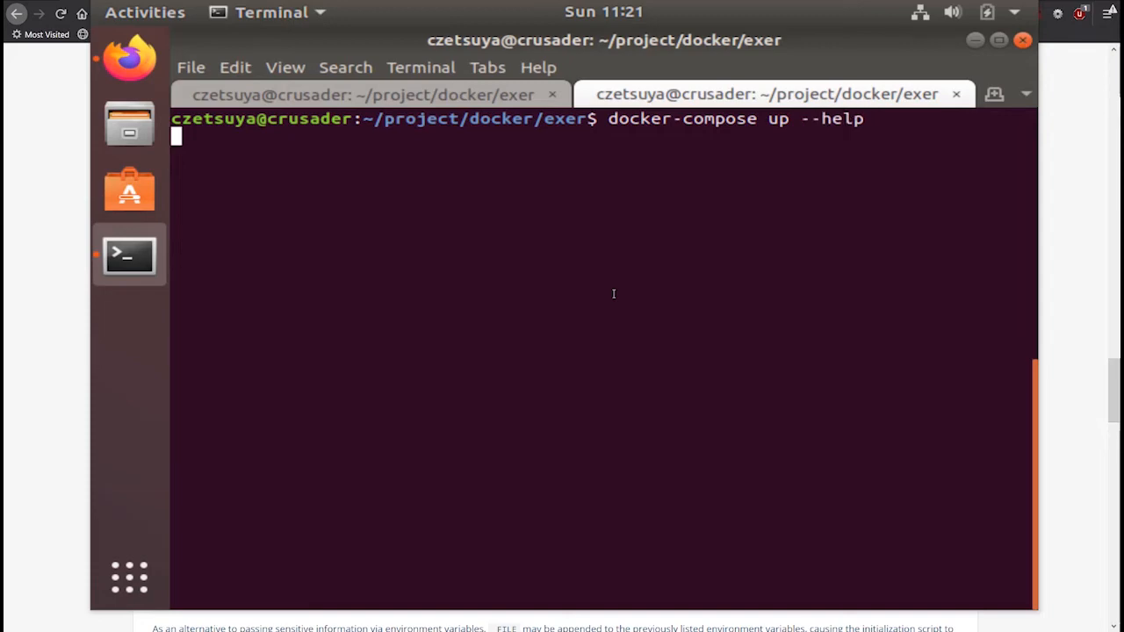
pyautogui.press('Return')
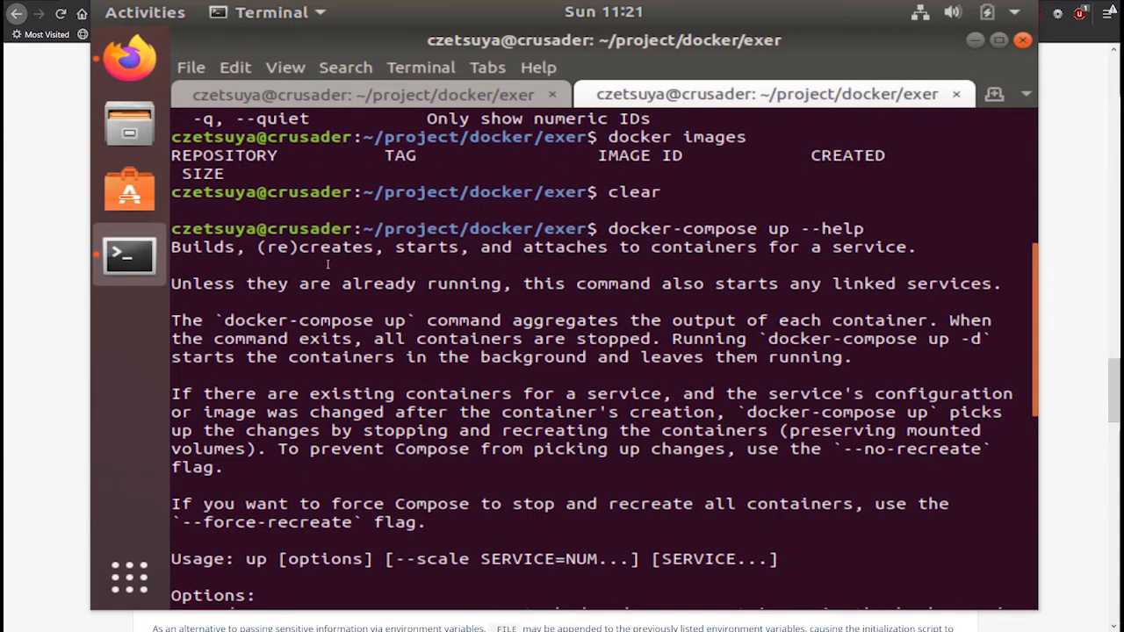
pyautogui.moveTo(528, 254)
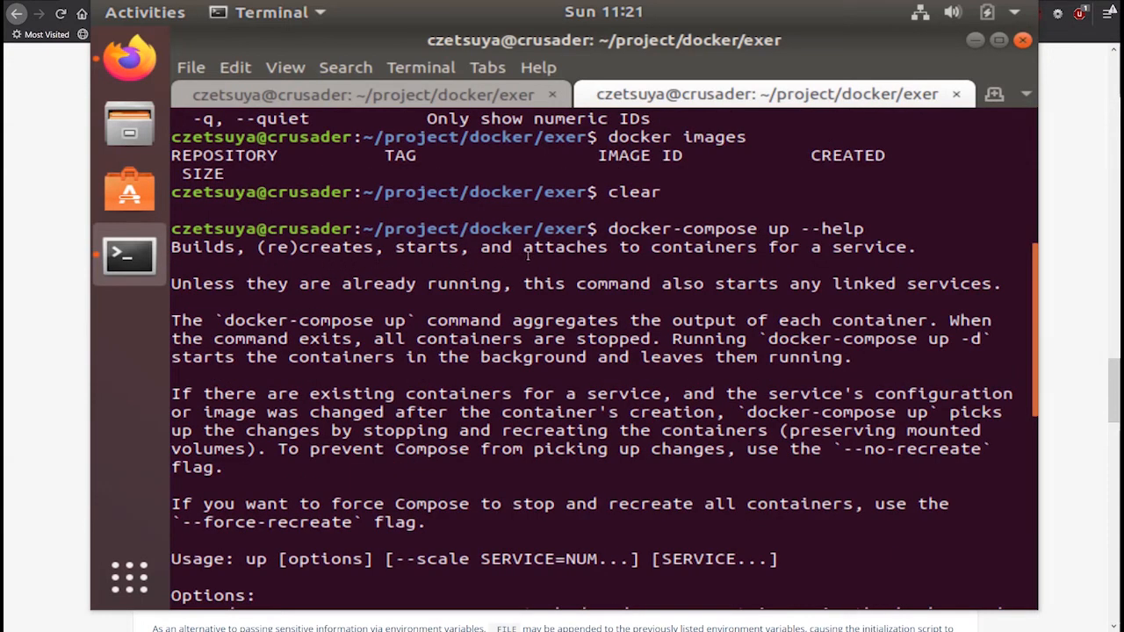
pyautogui.moveTo(692, 296)
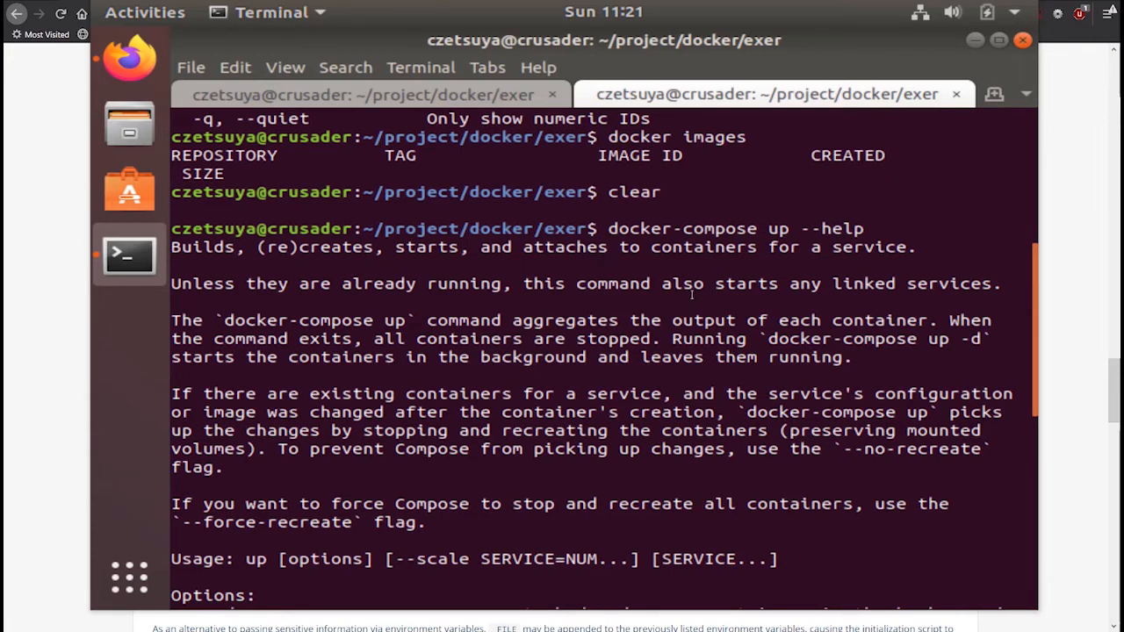
pyautogui.scroll(-3)
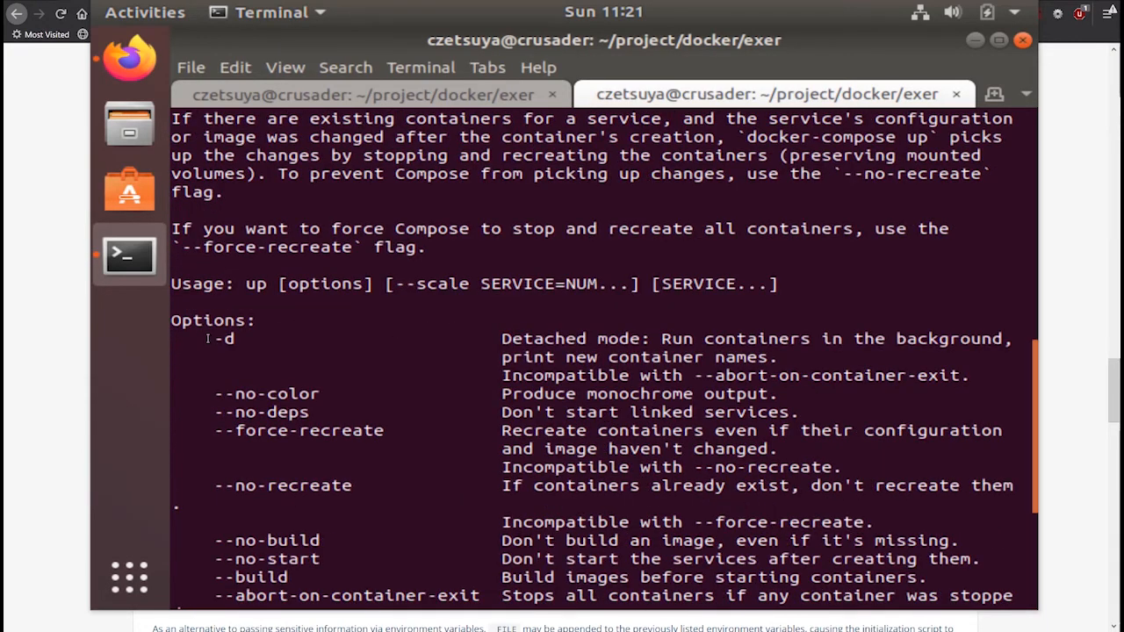
pyautogui.moveTo(623, 332)
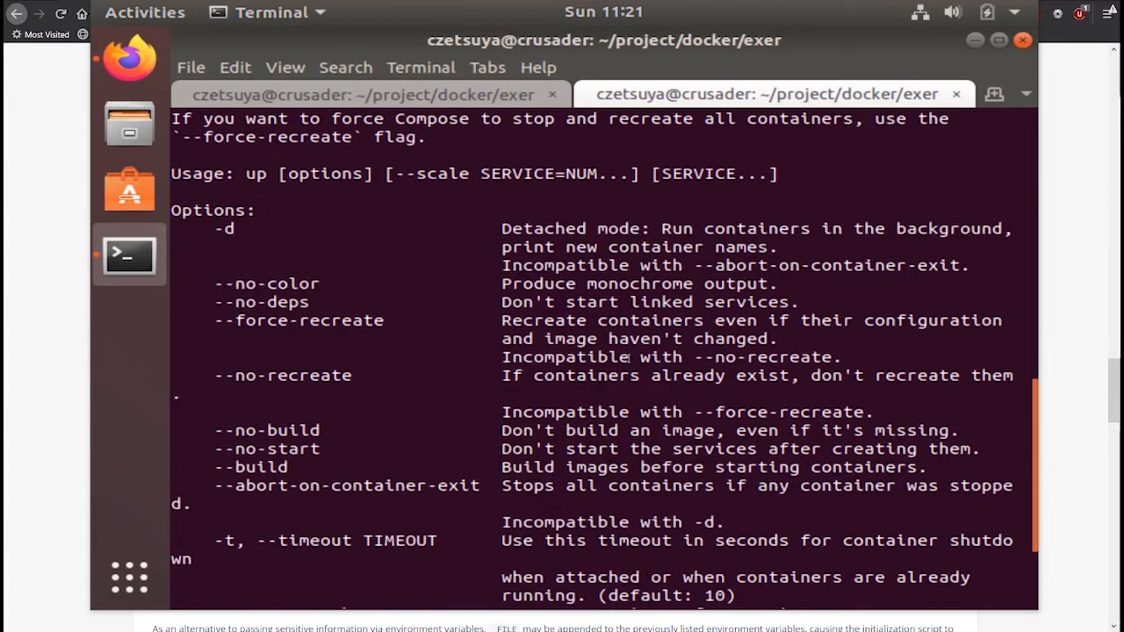
pyautogui.scroll(-3)
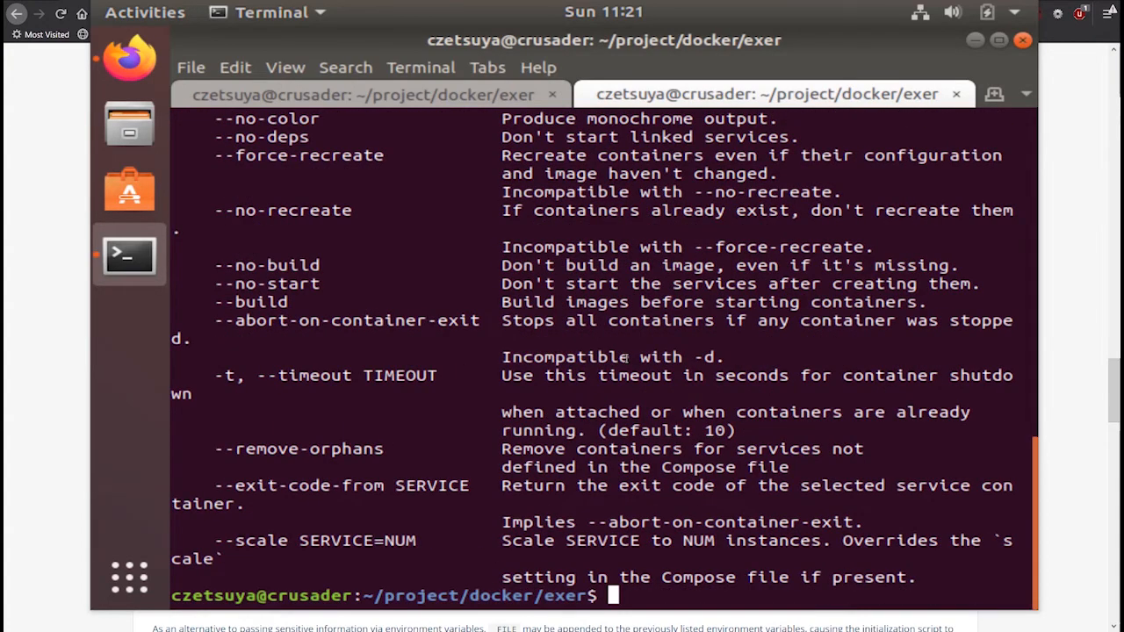
# Run docker-compose up to start the MariaDB service.
pyautogui.write('docker-compose')
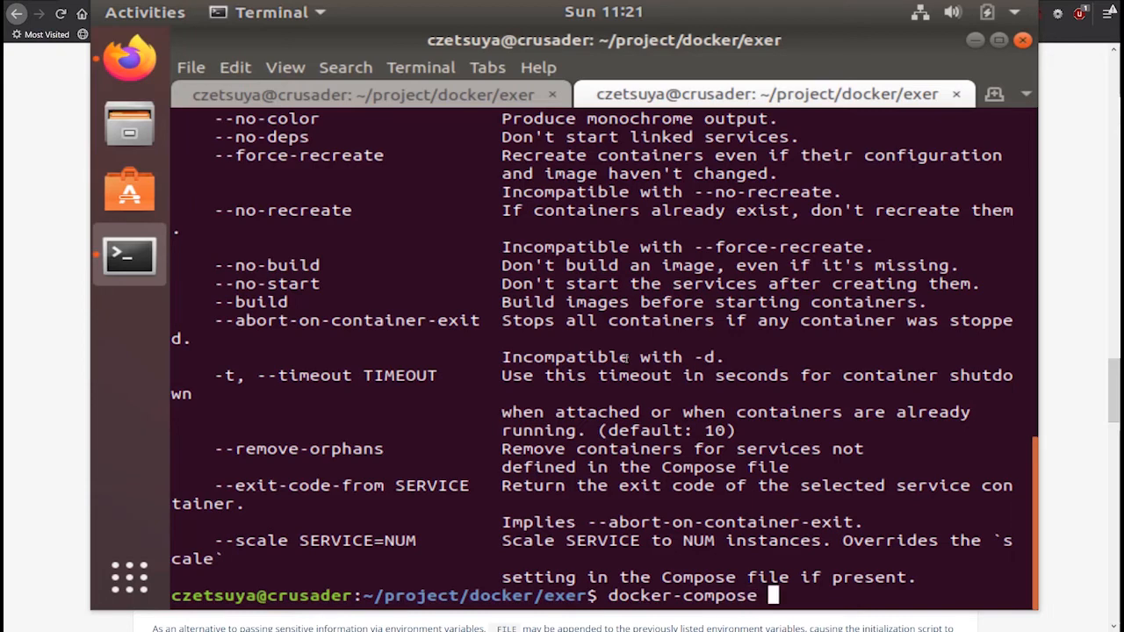
pyautogui.write('up -d')
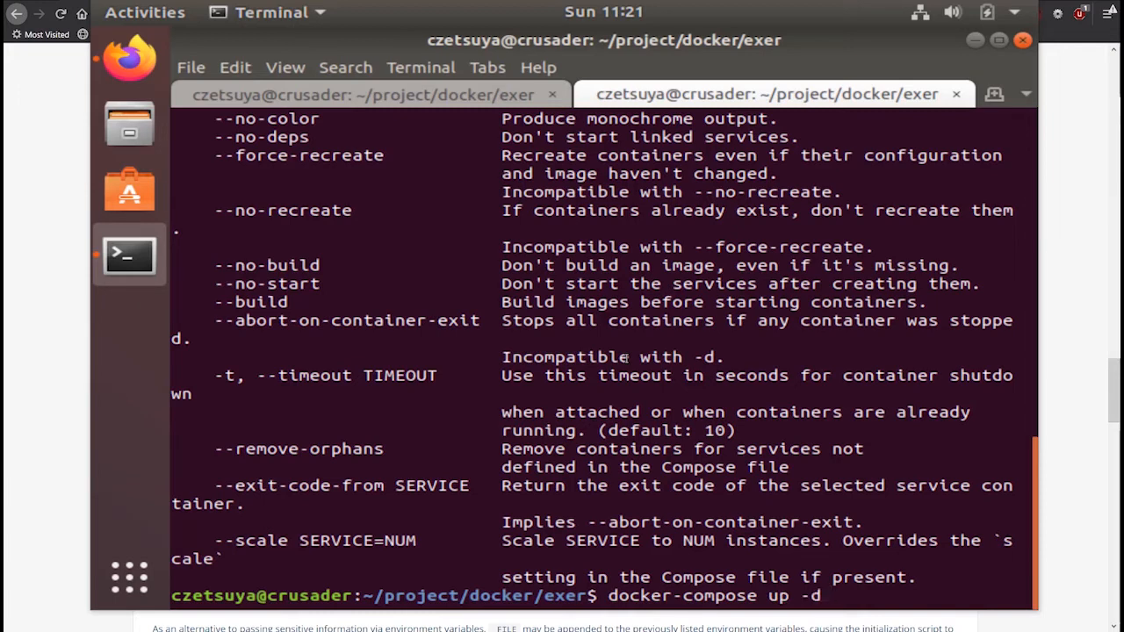
pyautogui.press('BackSpace')
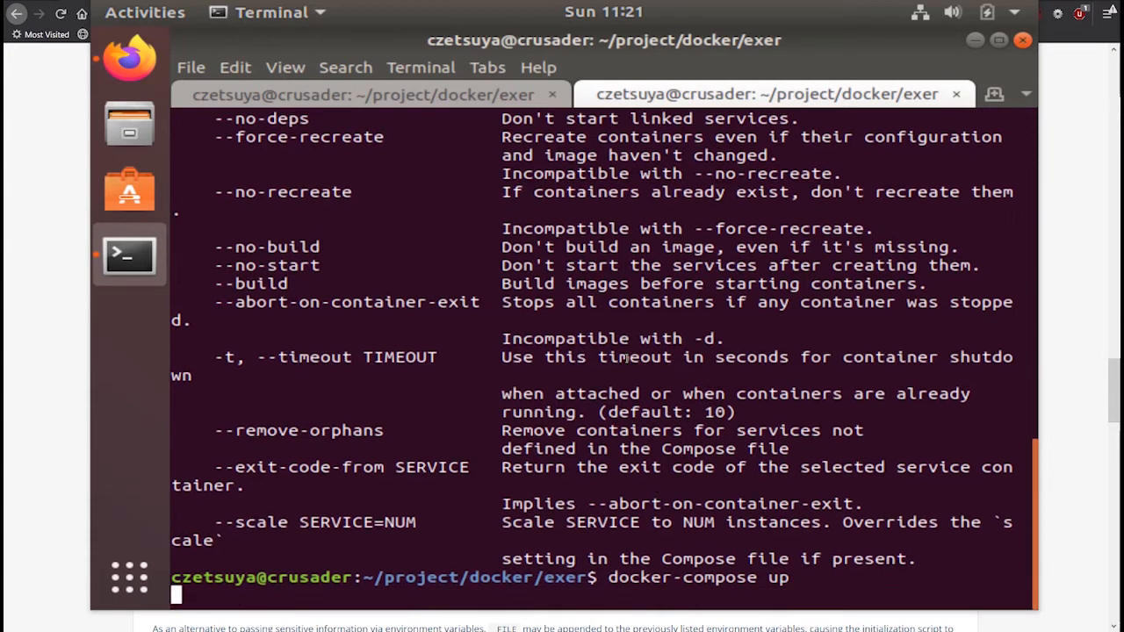
pyautogui.press('Return')
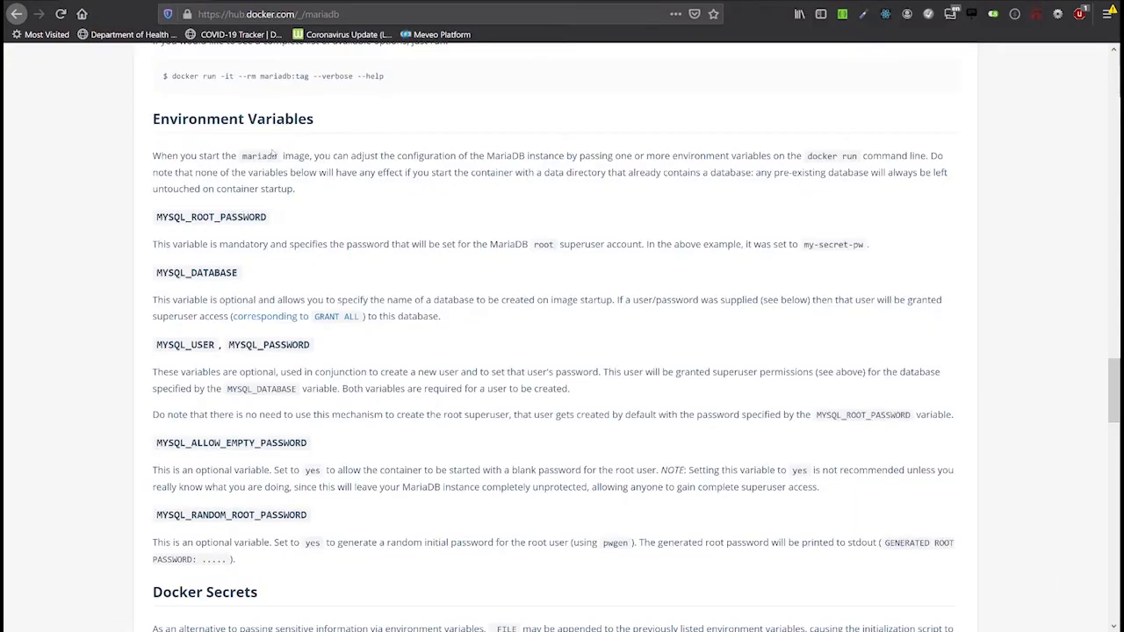
# Open Install Compose in the Docker docs and scroll to the pre-release builds and upgrading notes.
pyautogui.scroll(3)
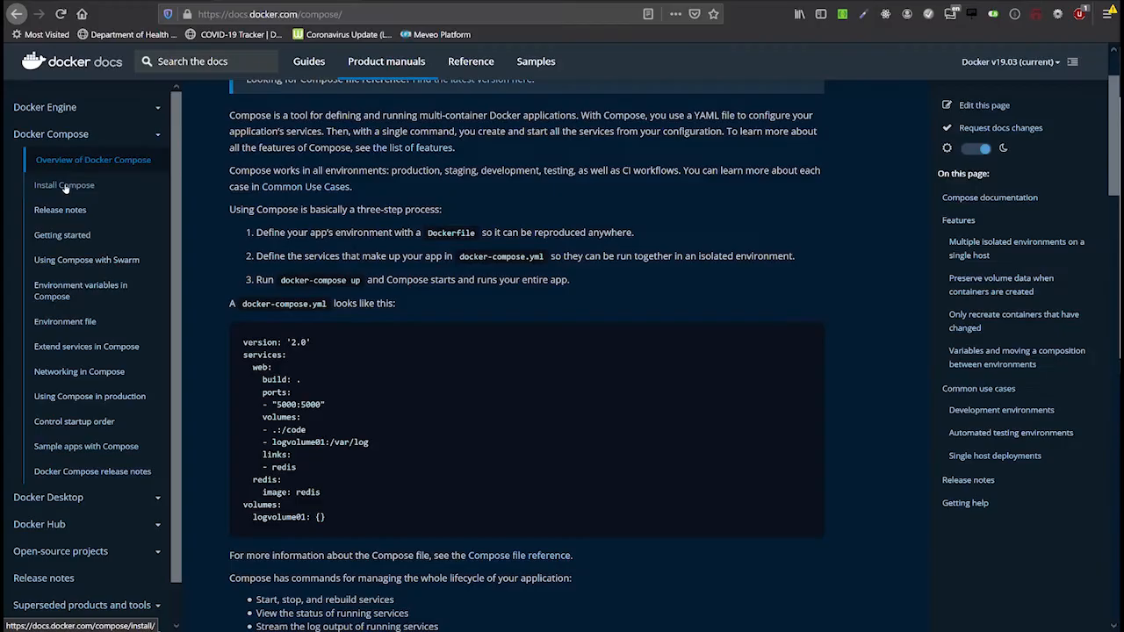
pyautogui.click(64, 184)
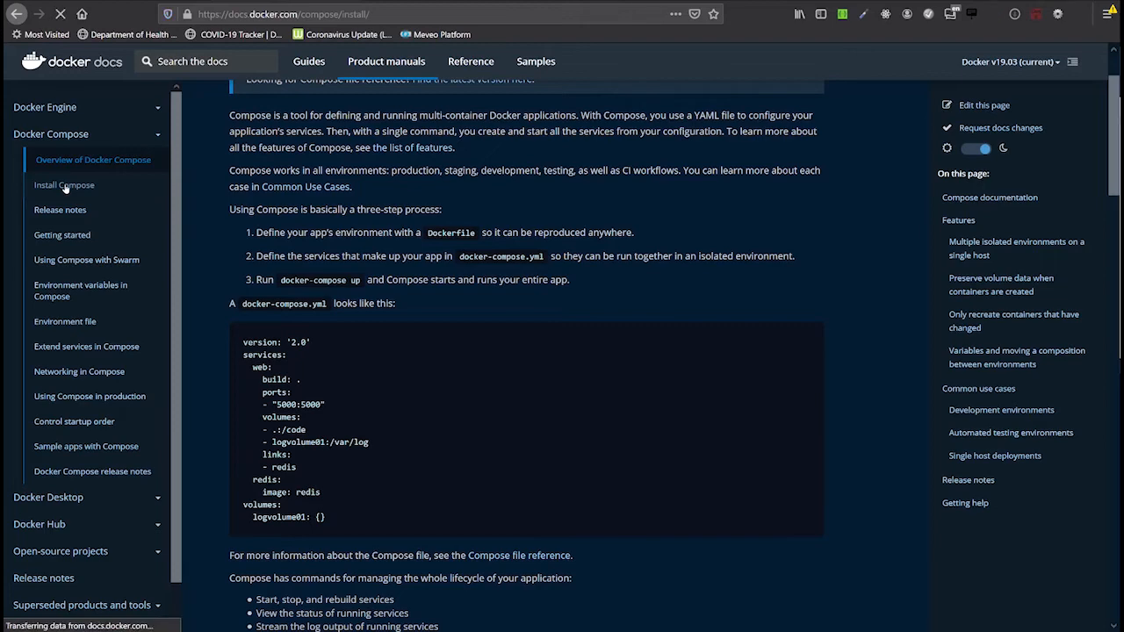
pyautogui.click(64, 184)
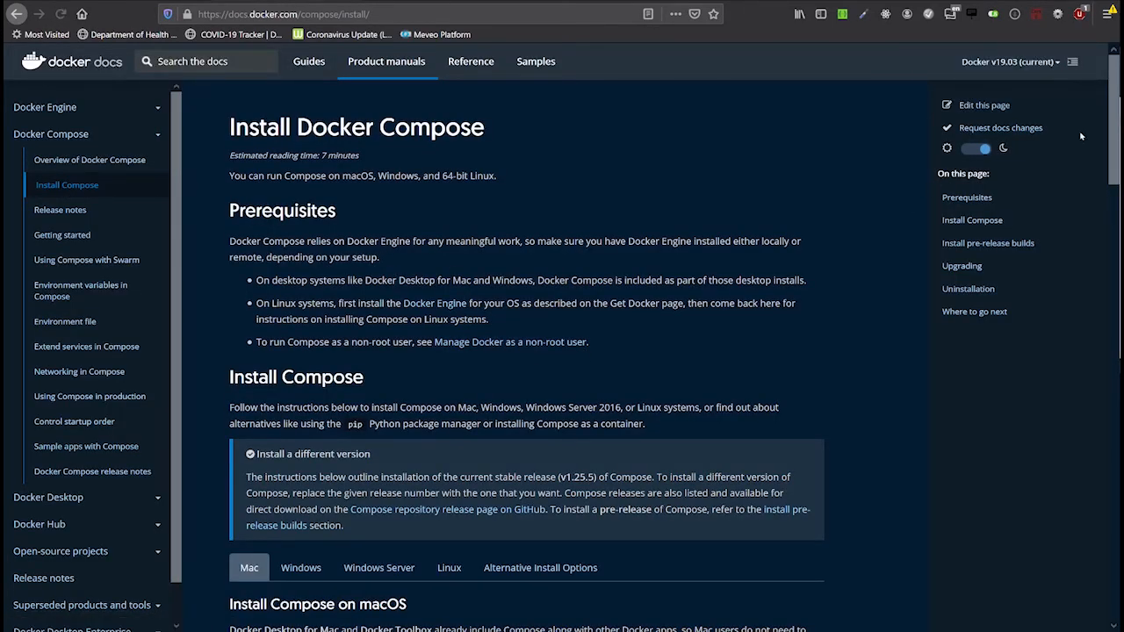
pyautogui.scroll(-3)
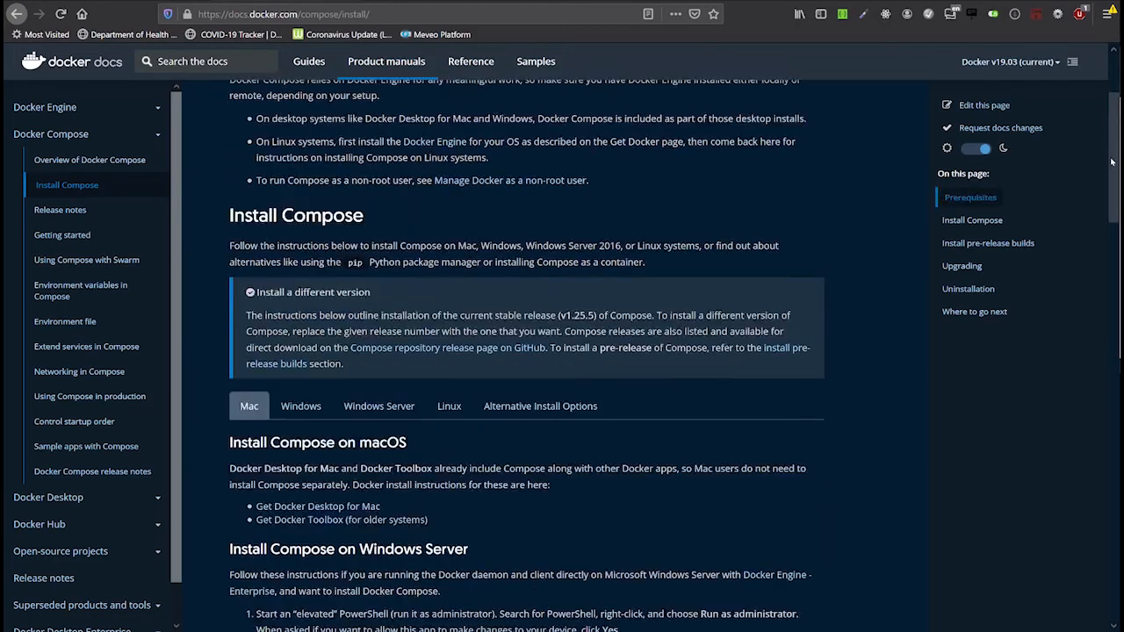
pyautogui.scroll(-3)
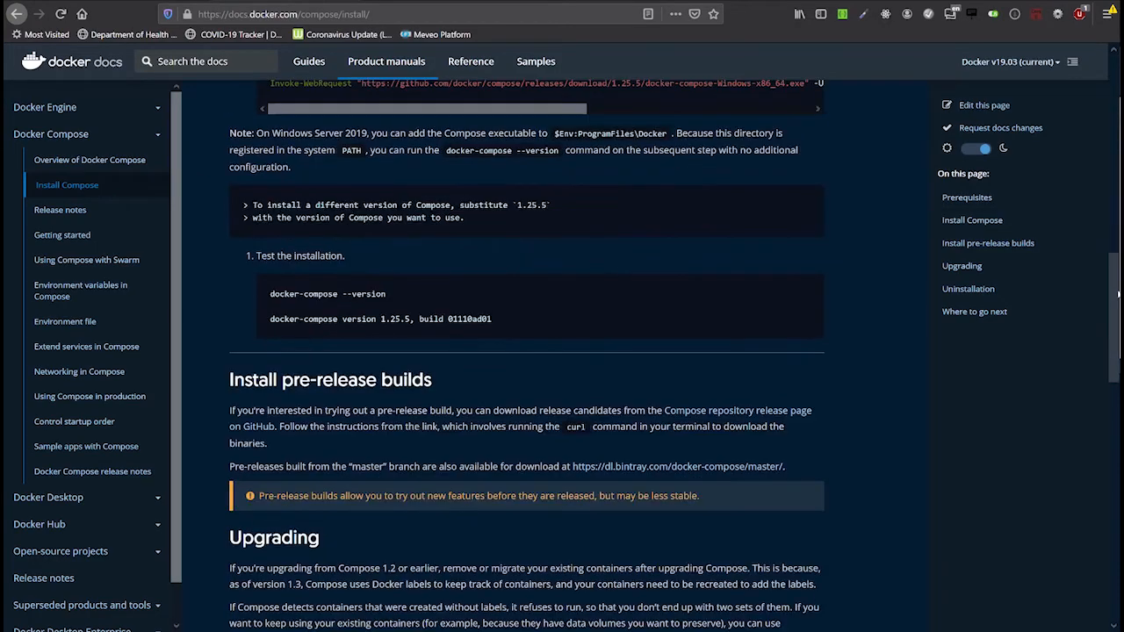
pyautogui.scroll(-3)
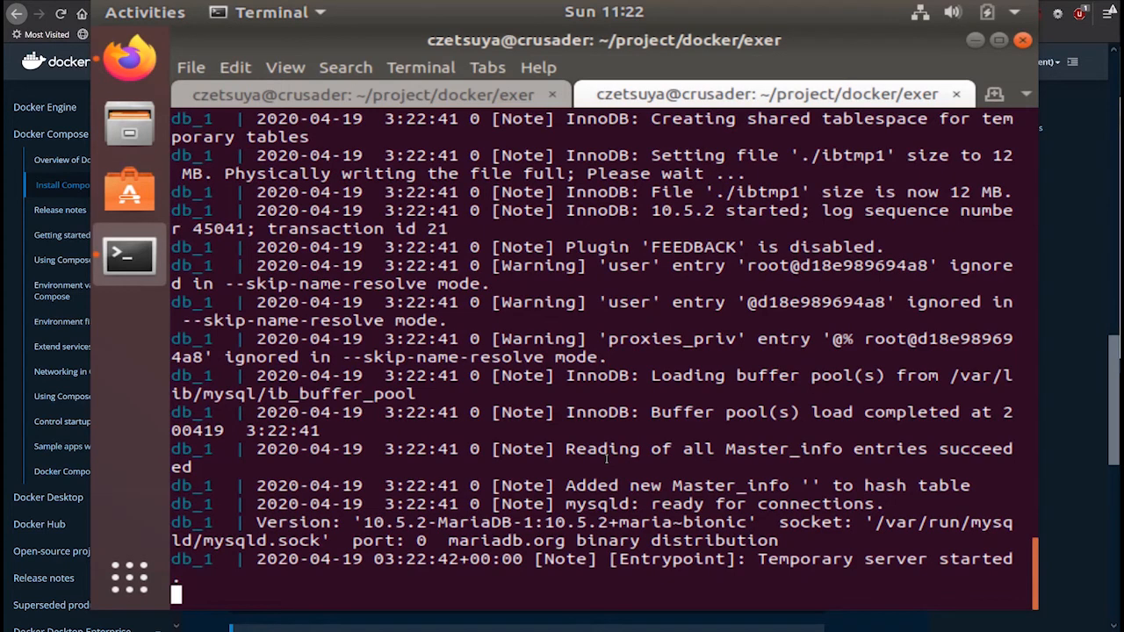
# Run docker ps in the first terminal tab, showing exer_db_1 publishing port 3306.
pyautogui.scroll(-3)
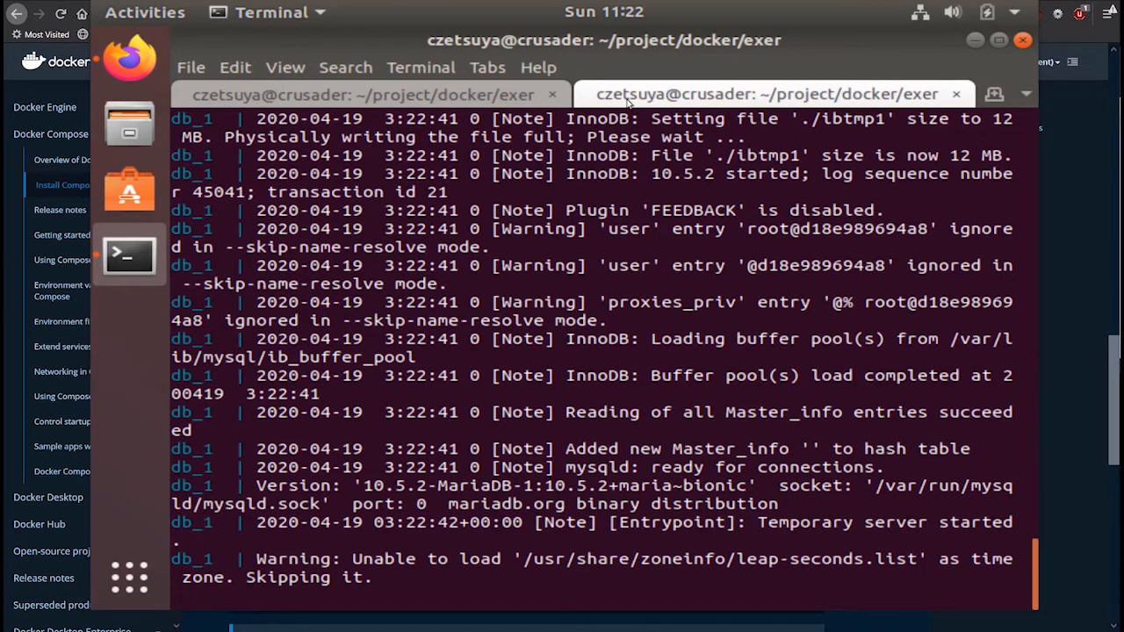
pyautogui.click(364, 94)
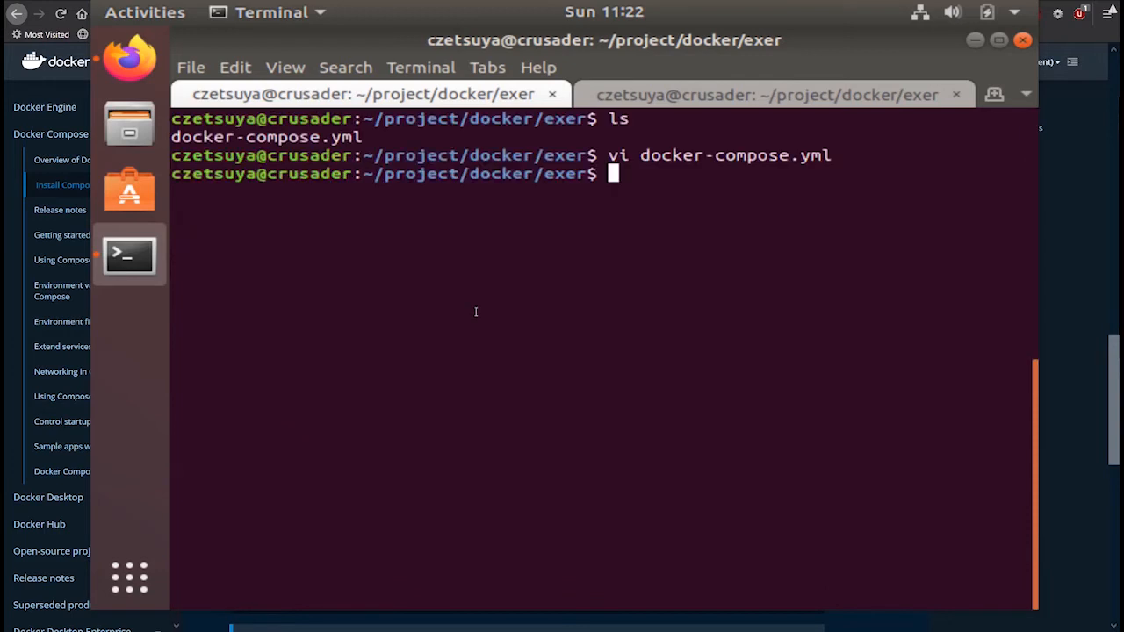
pyautogui.write('dokc')
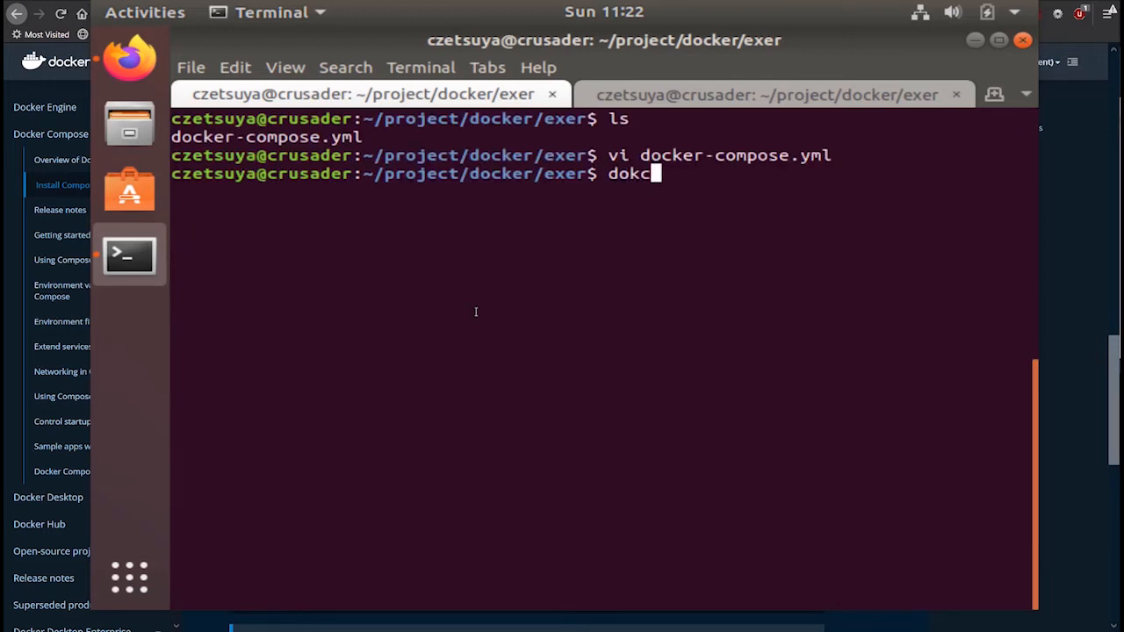
pyautogui.write('docker')
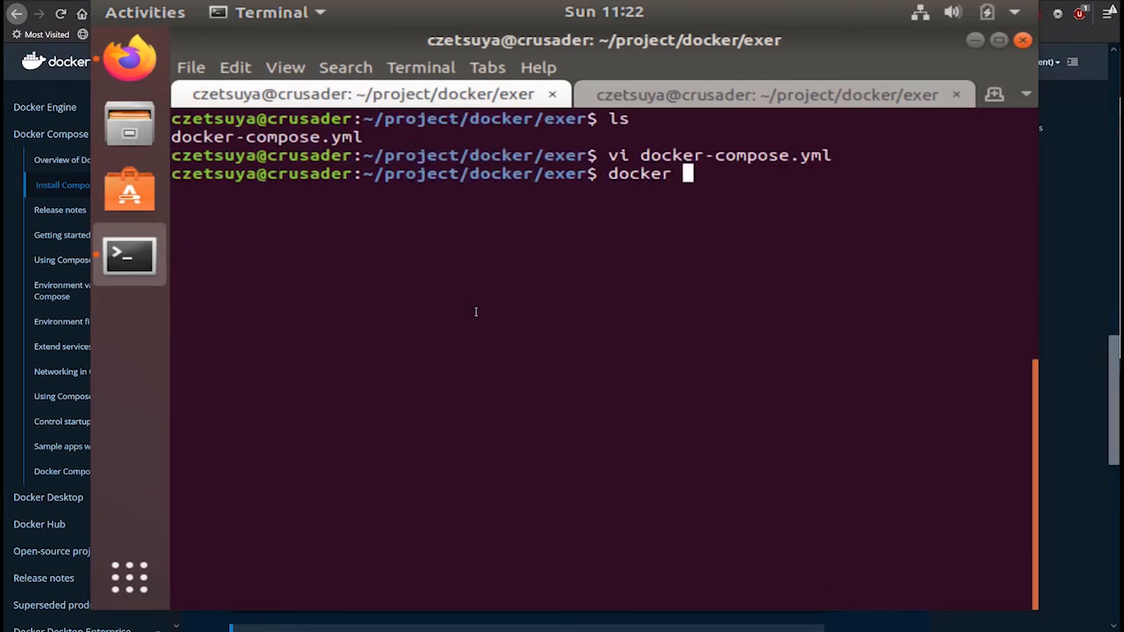
pyautogui.write('ps')
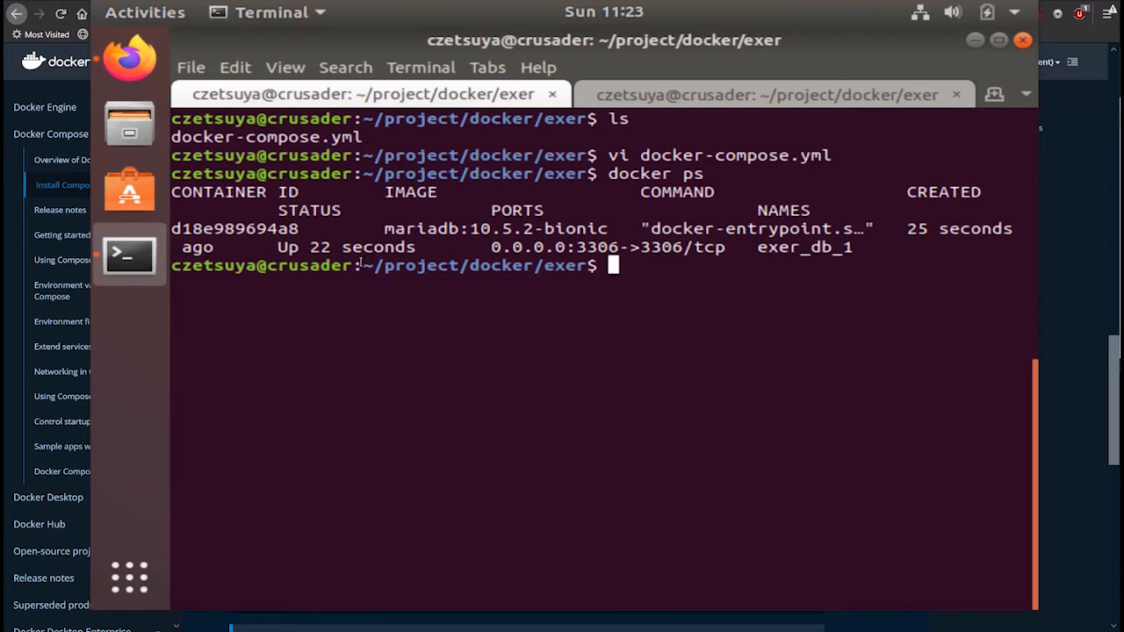
pyautogui.moveTo(462, 305)
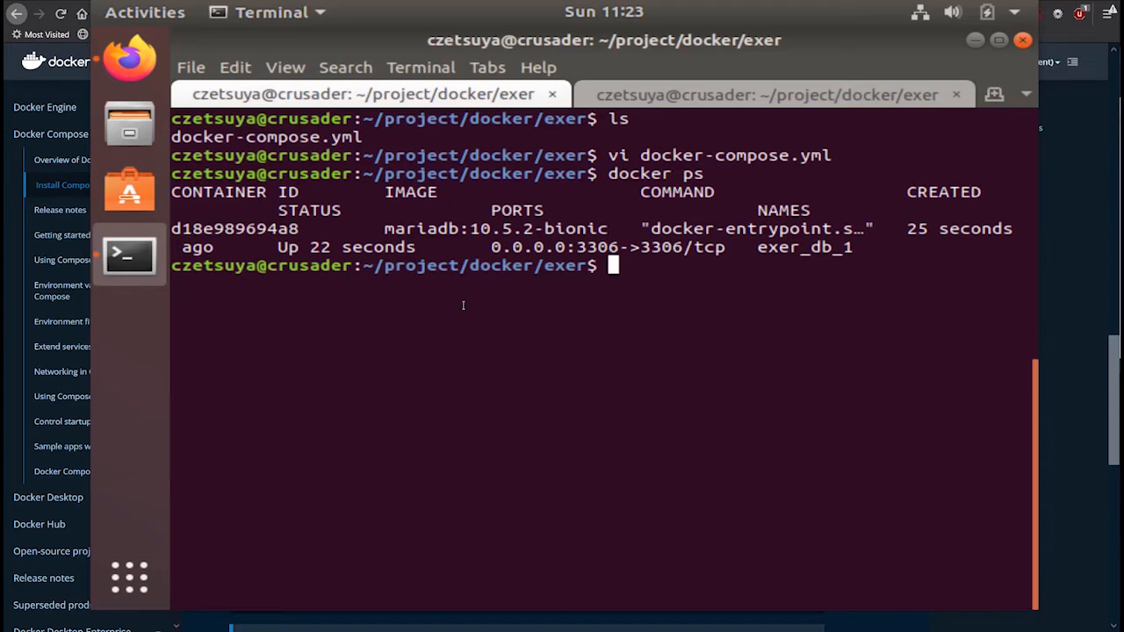
pyautogui.write('ifc')
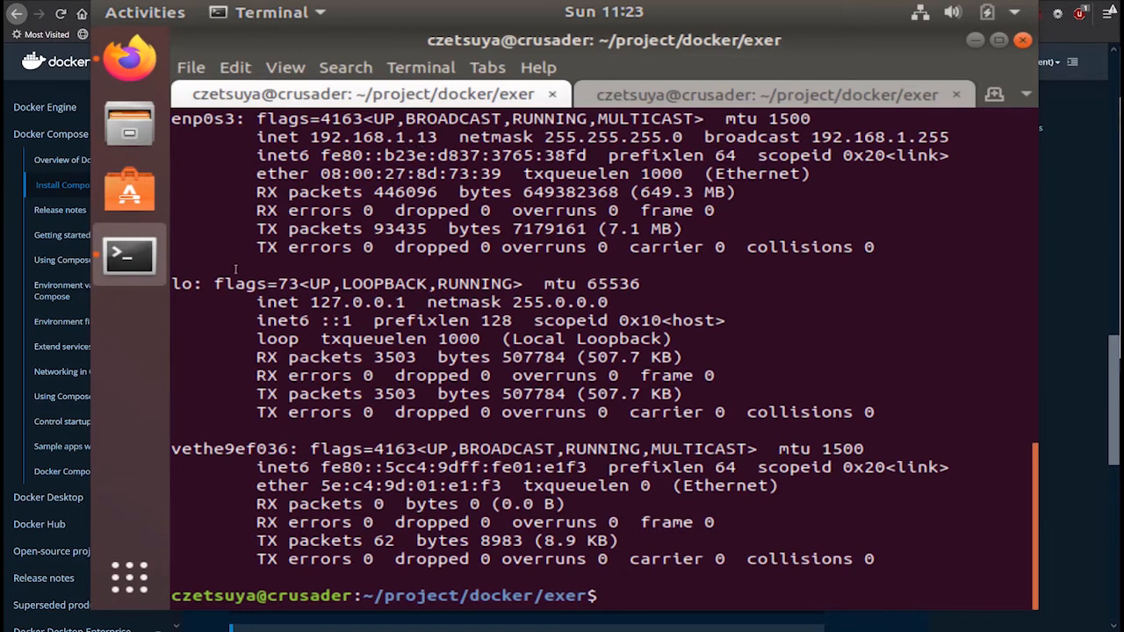
pyautogui.moveTo(129, 255)
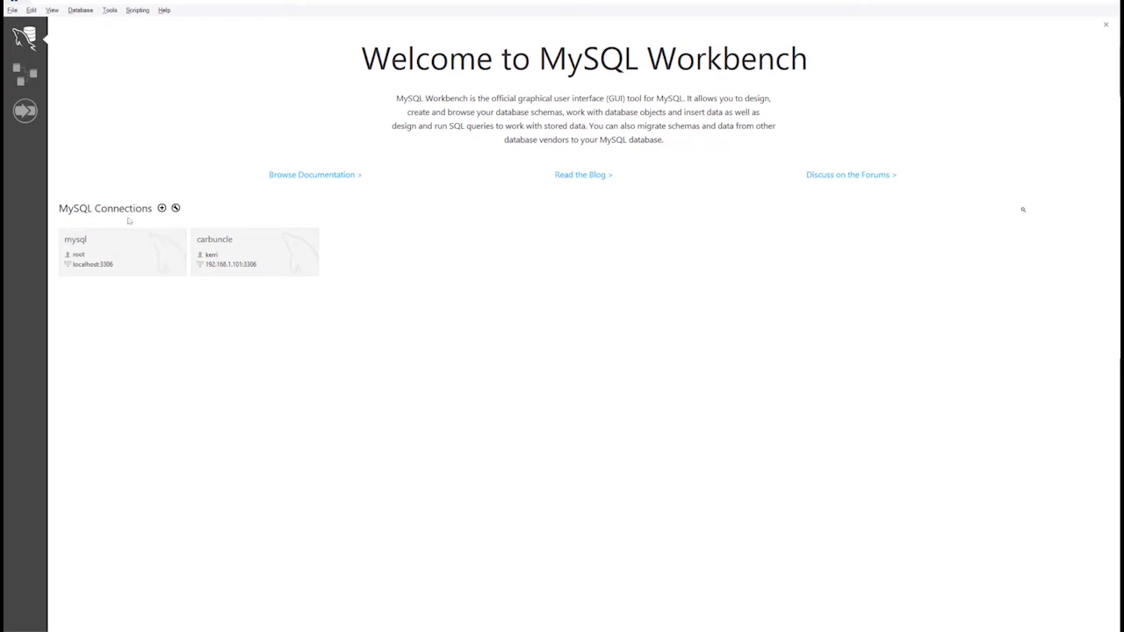
# Create connection 'Ubuntu VM' to 192.168.1.13:3306 as user kerri and test it.
pyautogui.click(162, 208)
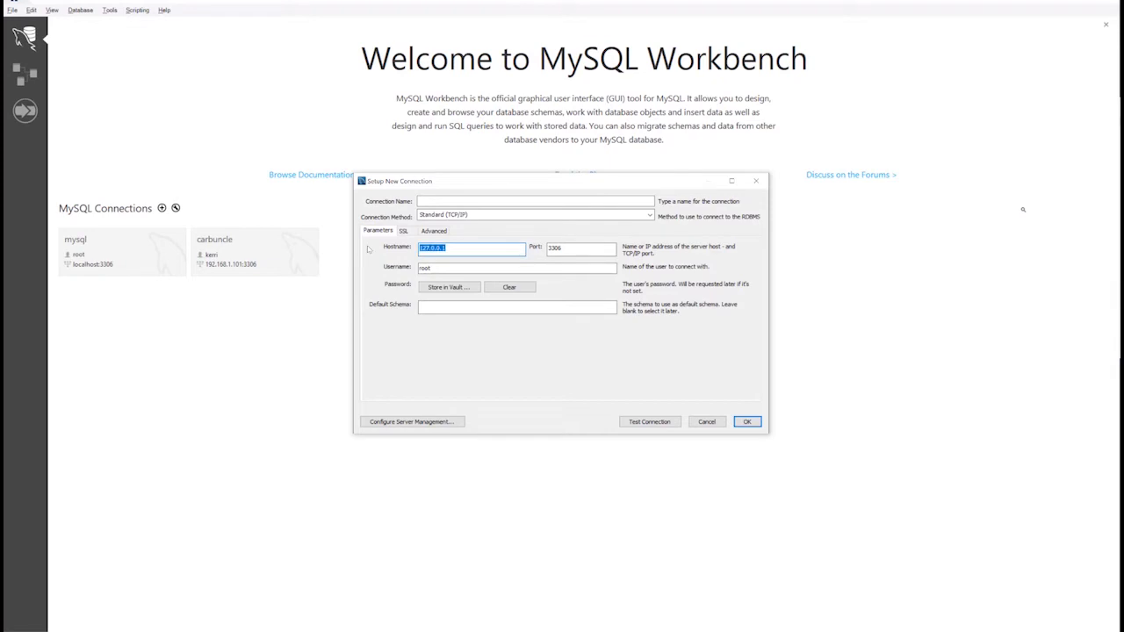
pyautogui.write('192.18')
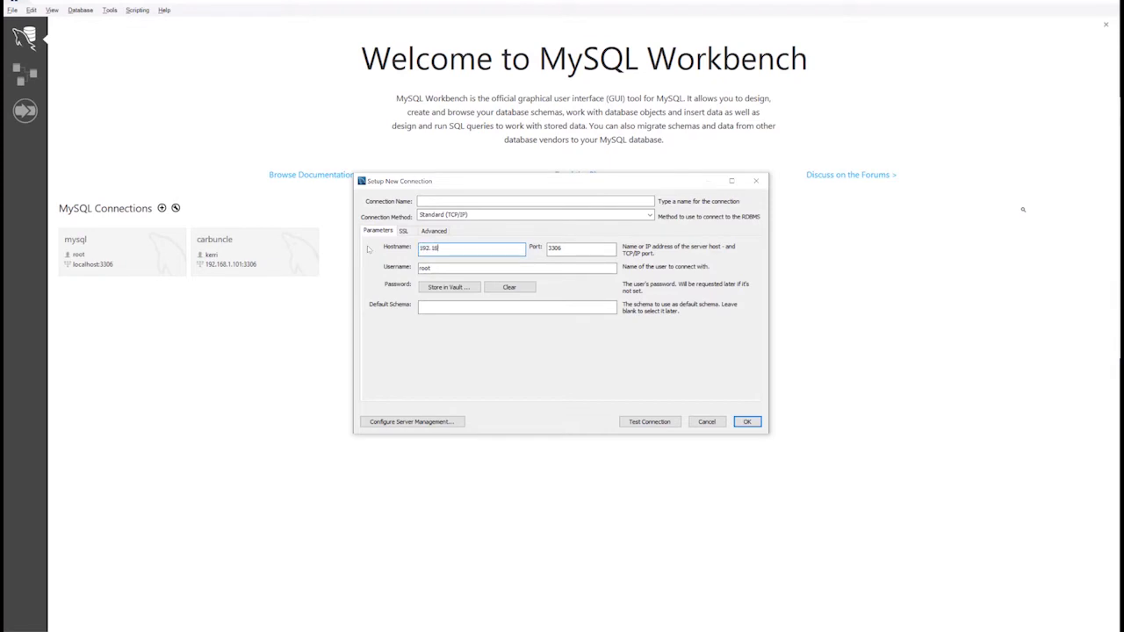
pyautogui.press('Backspace')
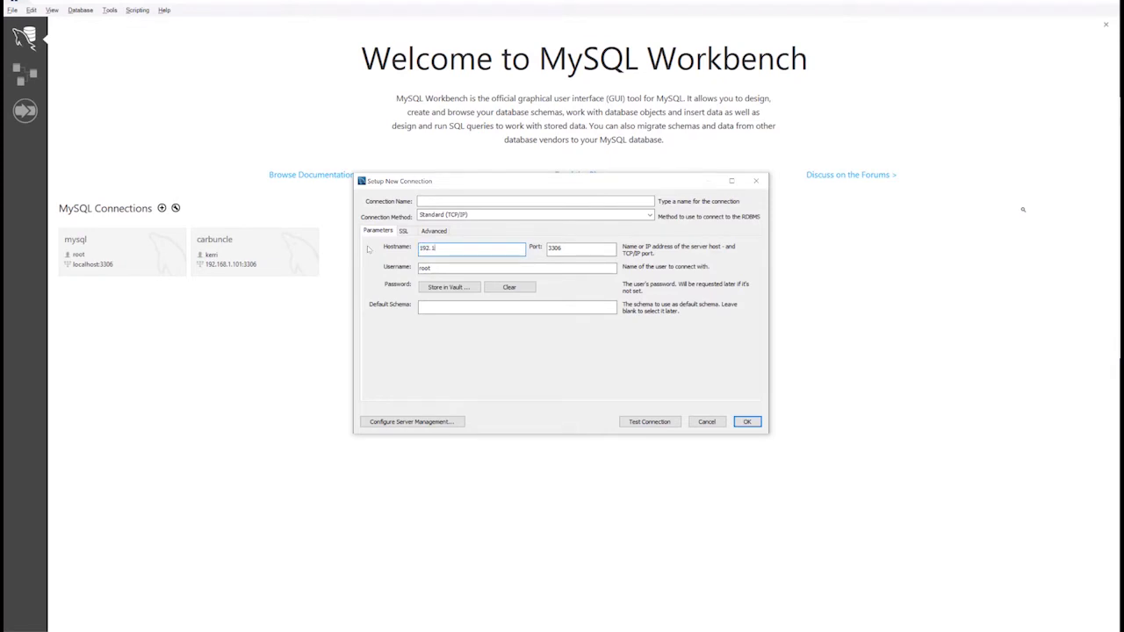
pyautogui.write('92.168.1.13')
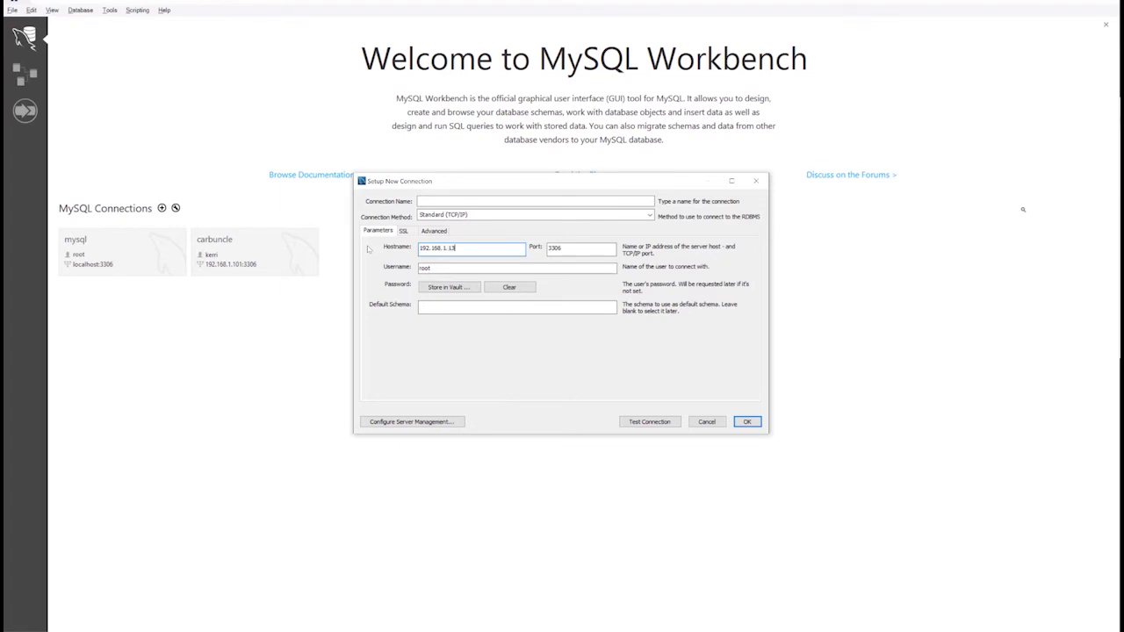
pyautogui.click(534, 201)
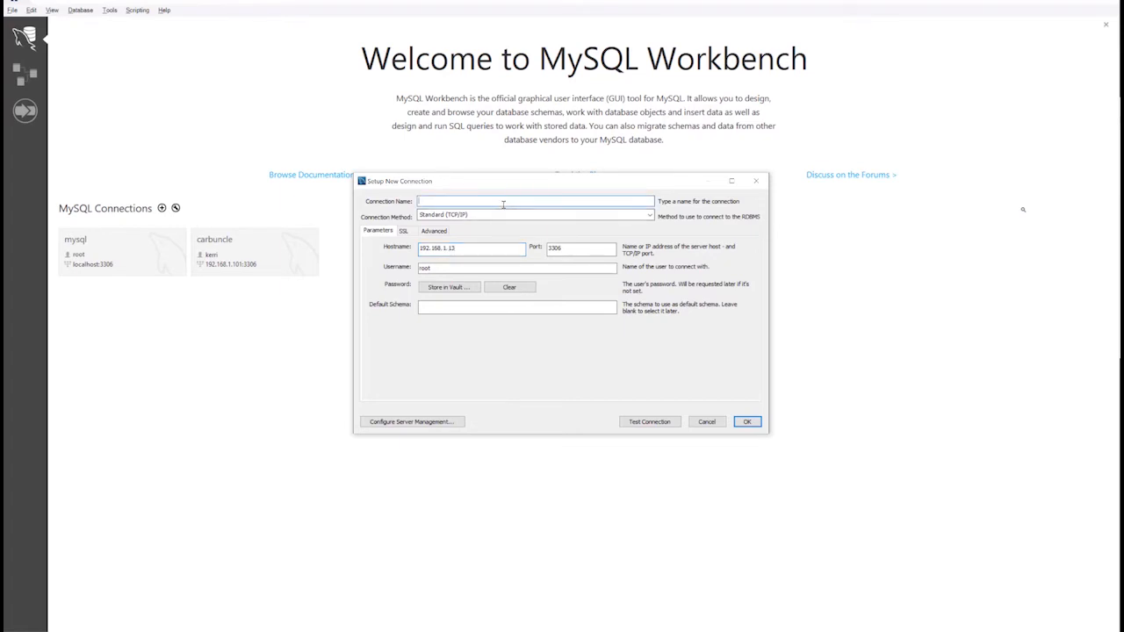
pyautogui.write('Ubuntu VM')
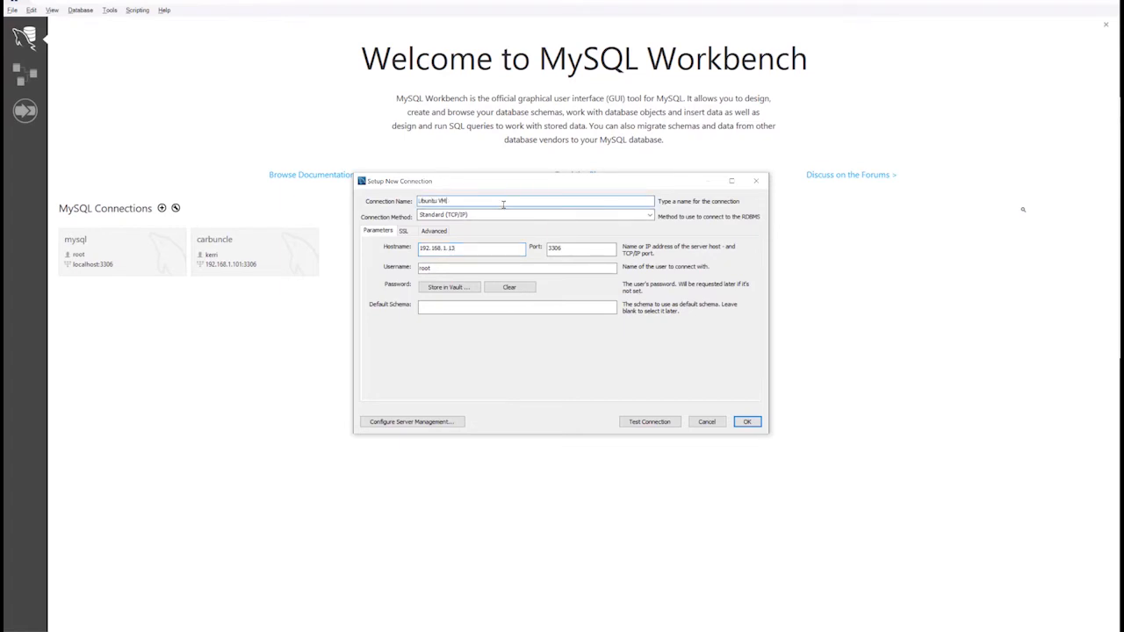
pyautogui.click(516, 268)
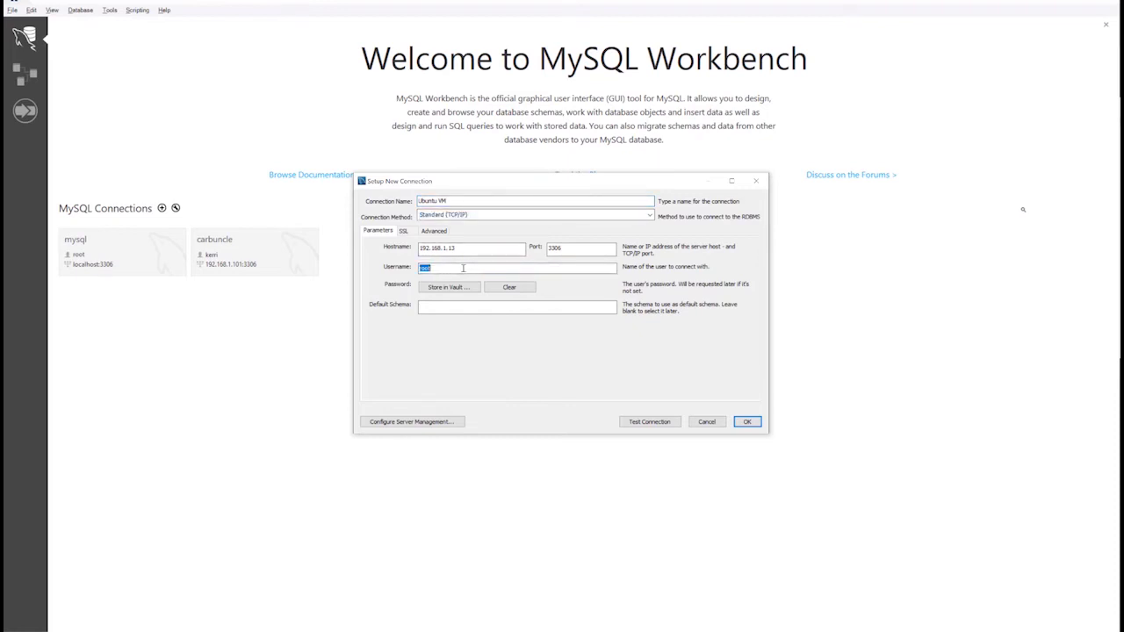
pyautogui.write('kerri')
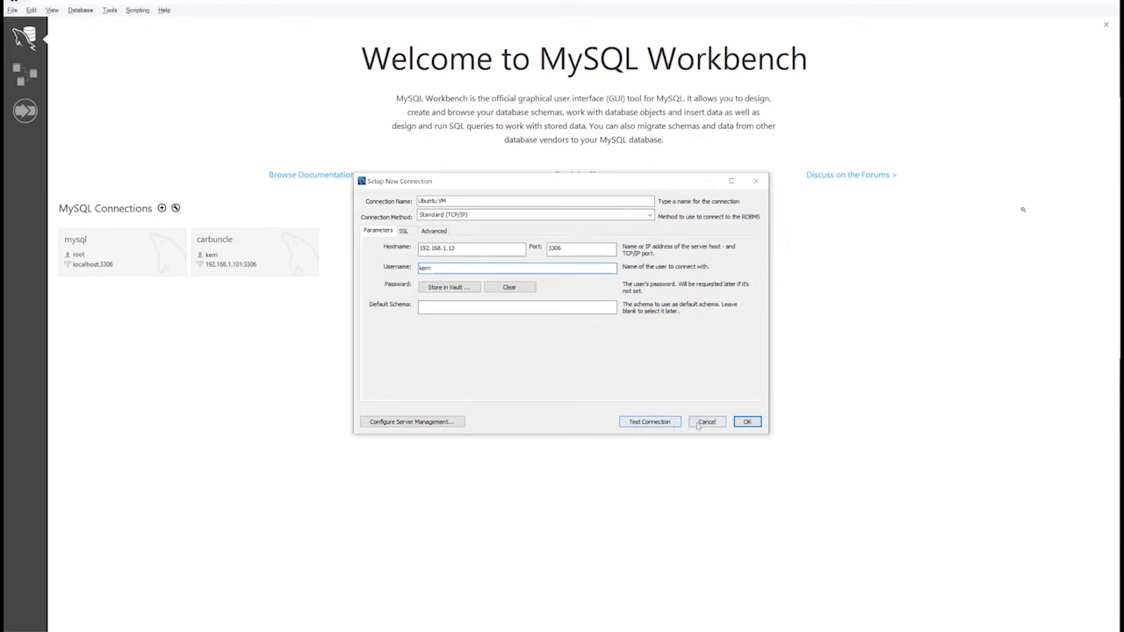
pyautogui.click(649, 421)
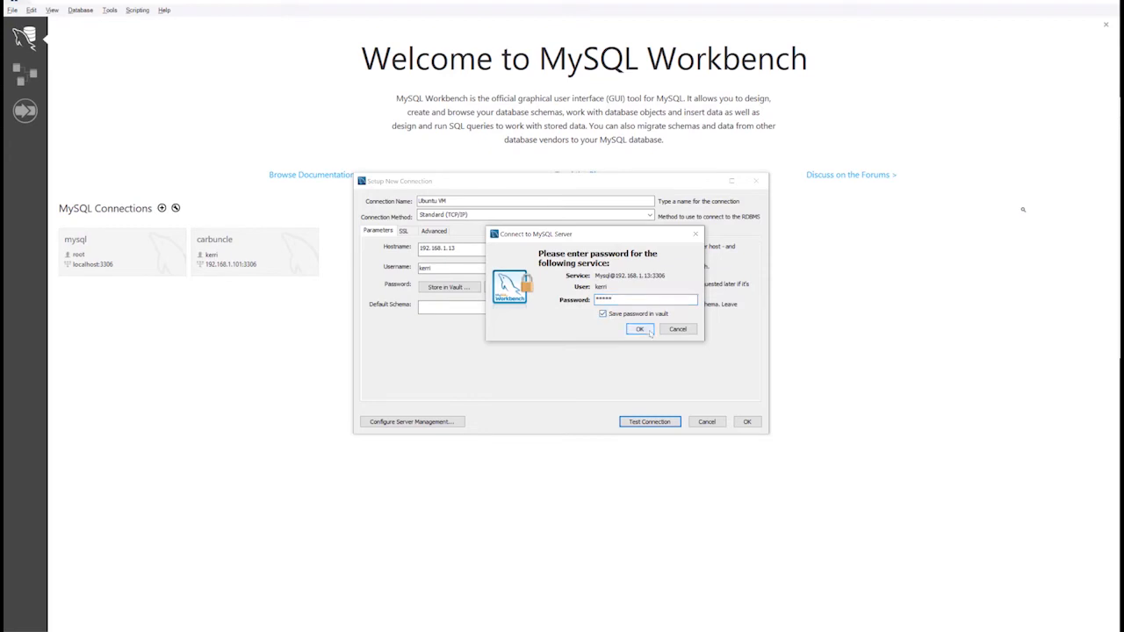
# Submit the password and continue past the server version warning to open the session.
pyautogui.click(641, 330)
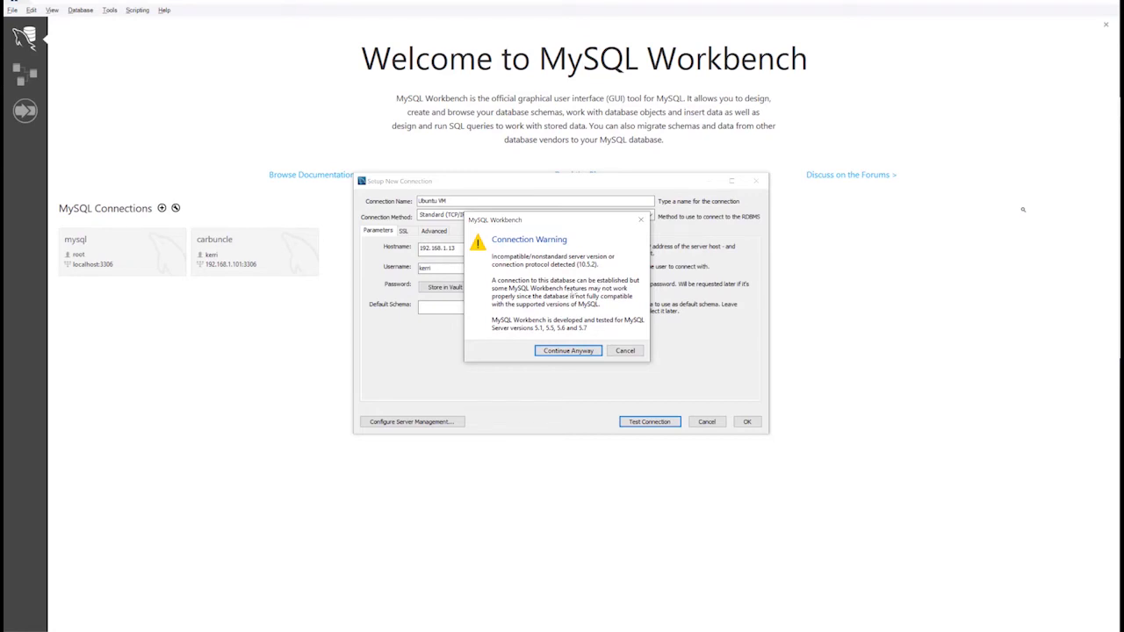
pyautogui.click(568, 350)
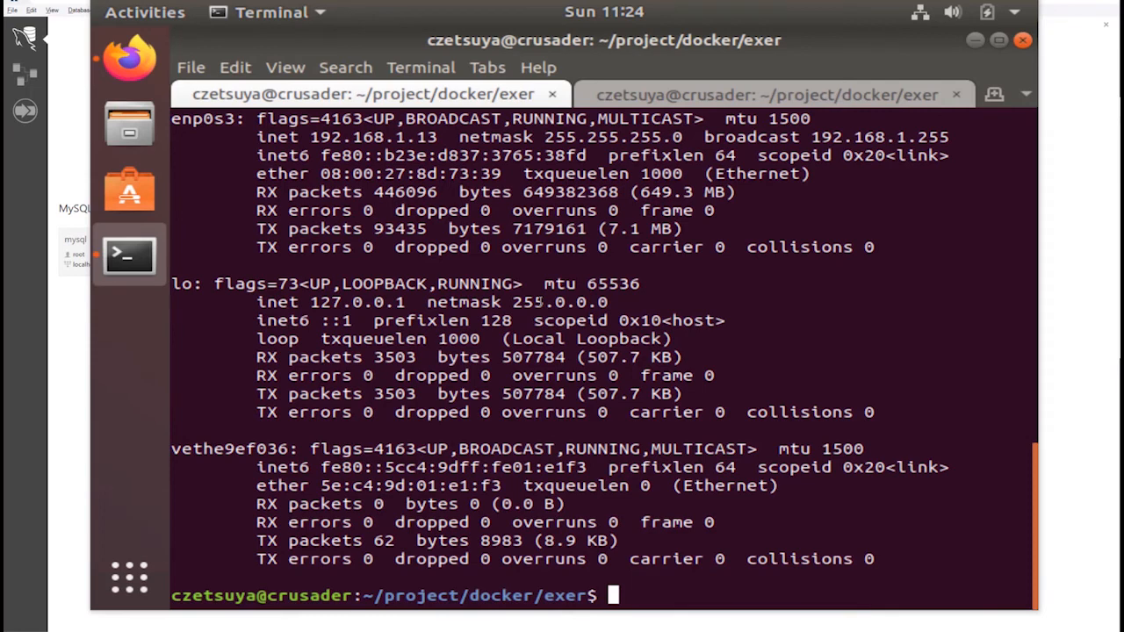
pyautogui.write('vi do')
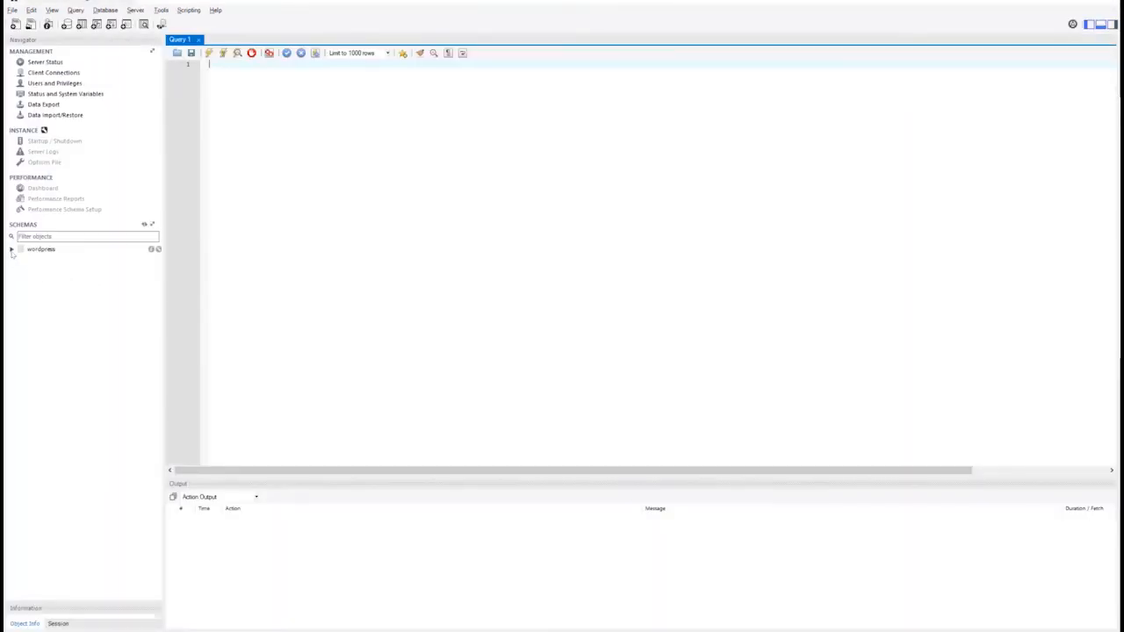
# Switch to Firefox showing the mariadb Docker Hub page's supported tags.
pyautogui.click(11, 249)
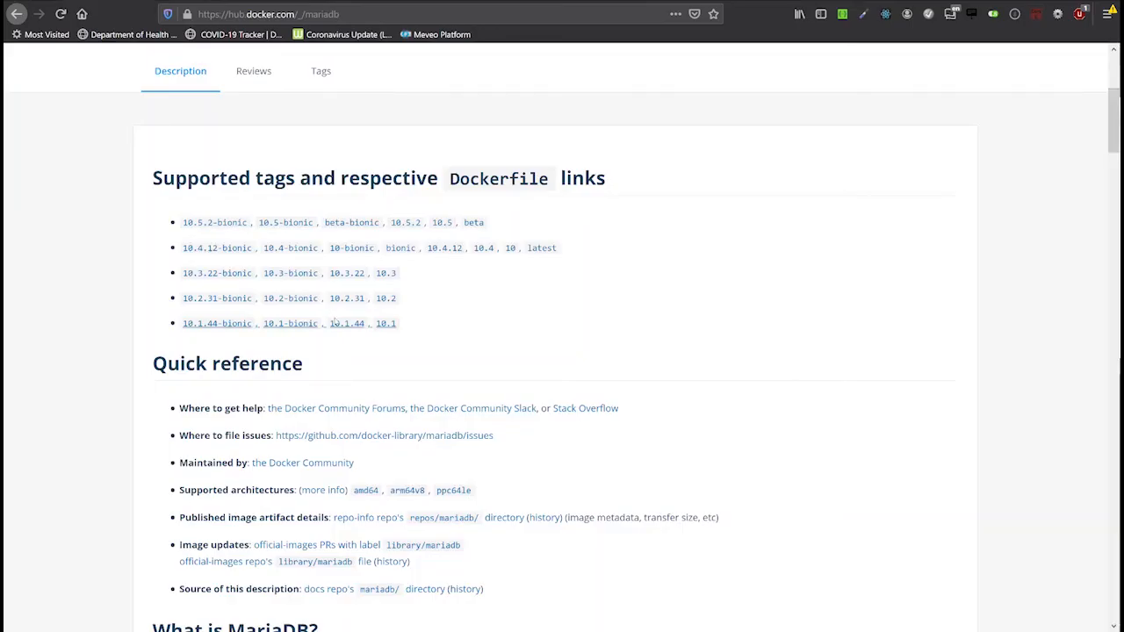
# Search the mariadb Docker Hub overview in Firefox for 'init_db', which returns no match.
pyautogui.scroll(-3)
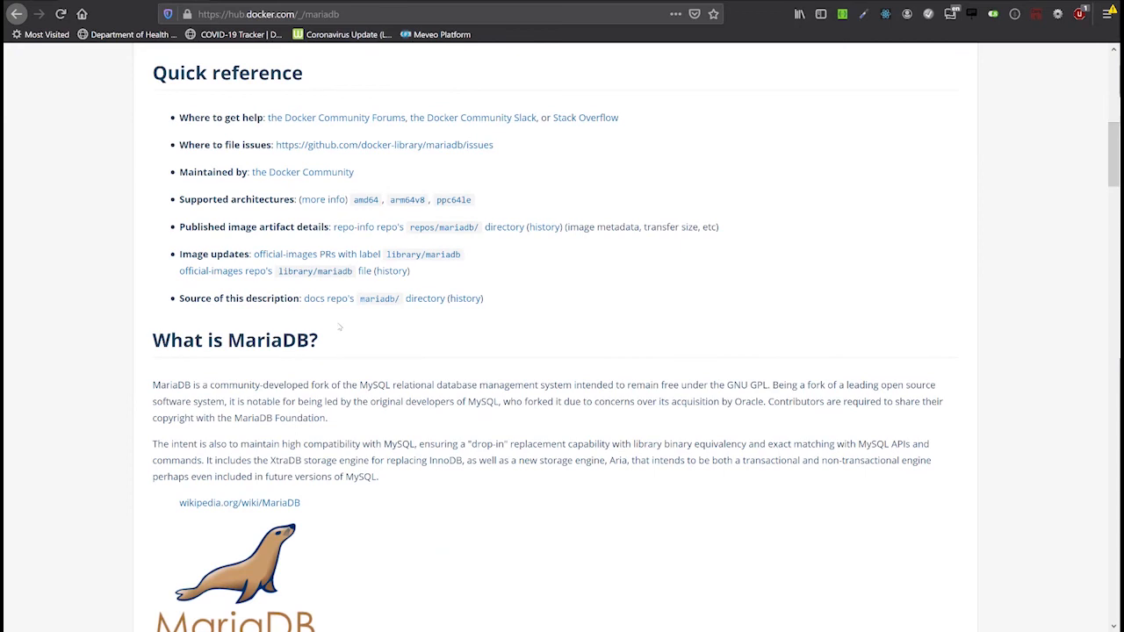
pyautogui.press('ctrl+f')
pyautogui.write('init_db')
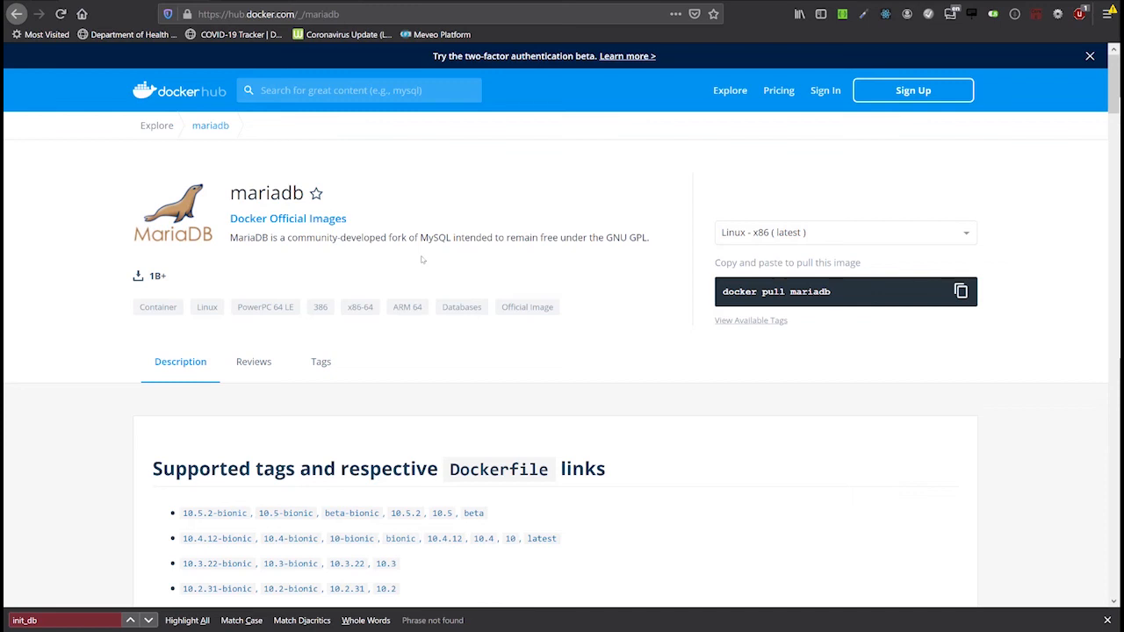
pyautogui.moveTo(1079, 223)
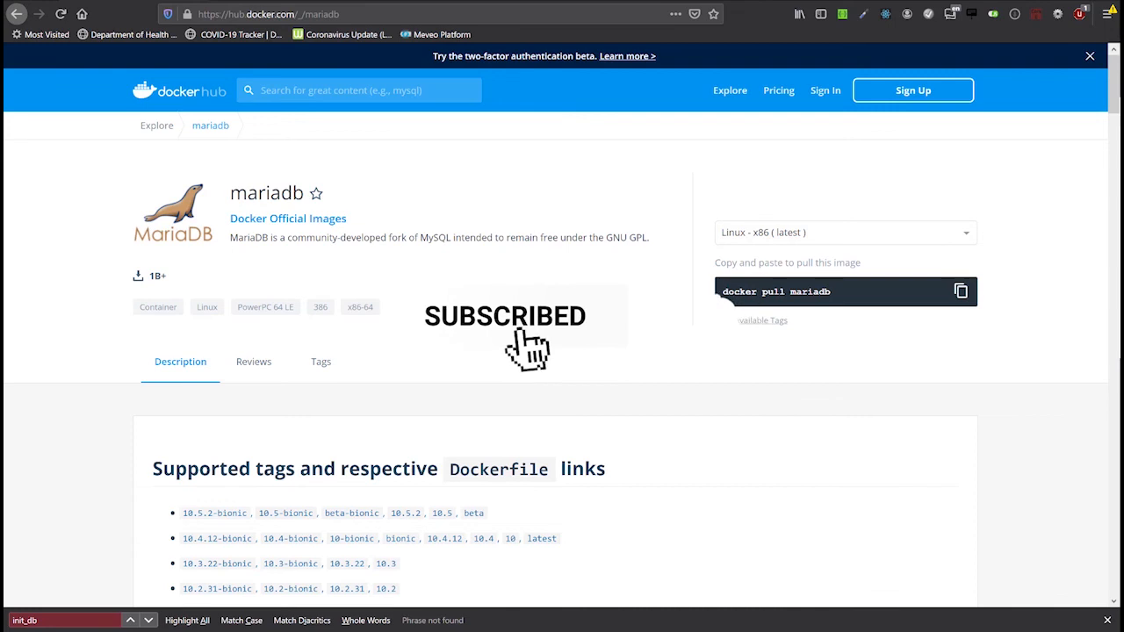
pyautogui.click(703, 320)
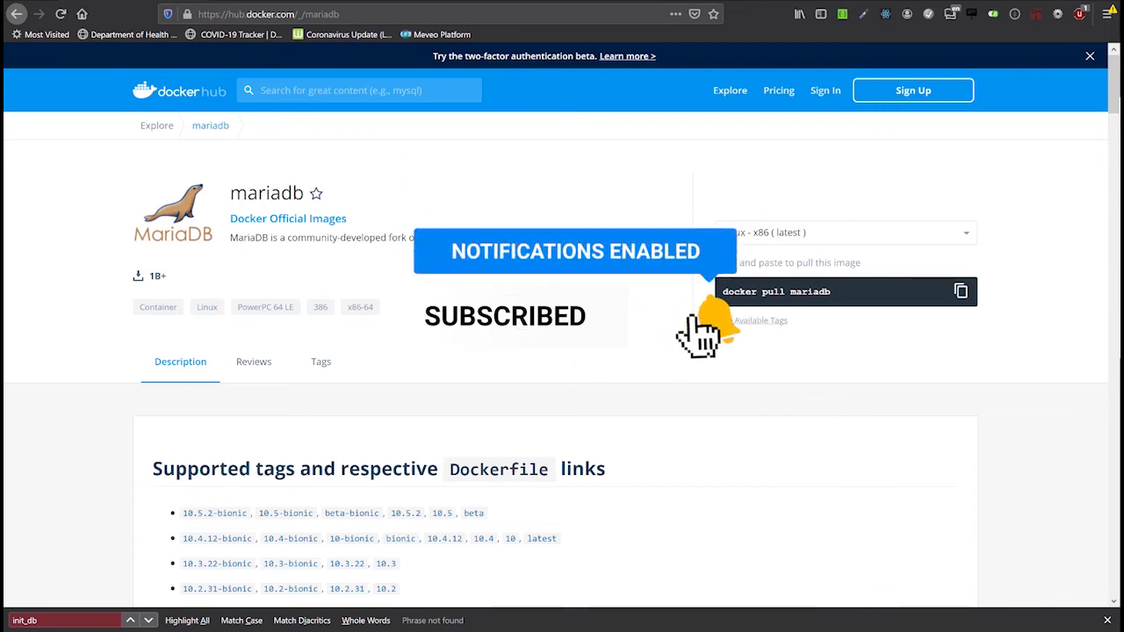